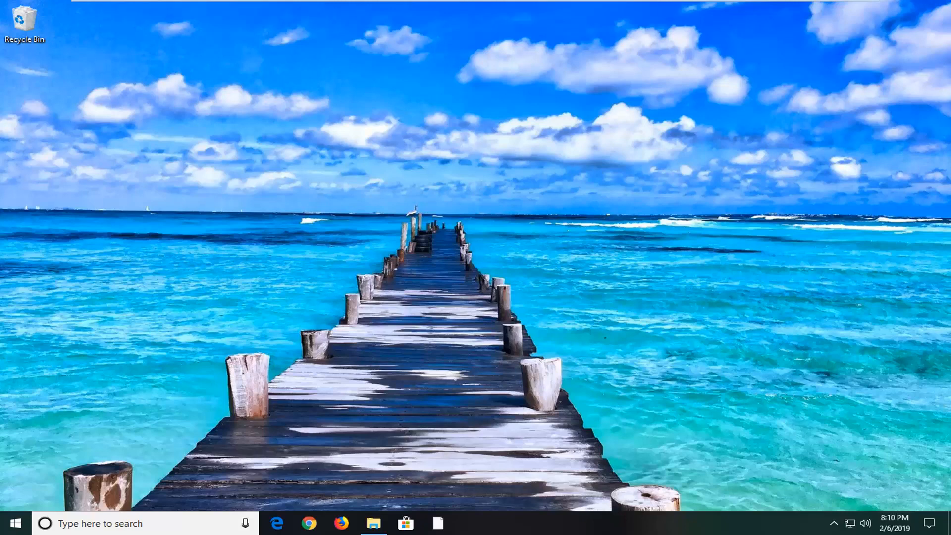
mouse_move(408, 280)
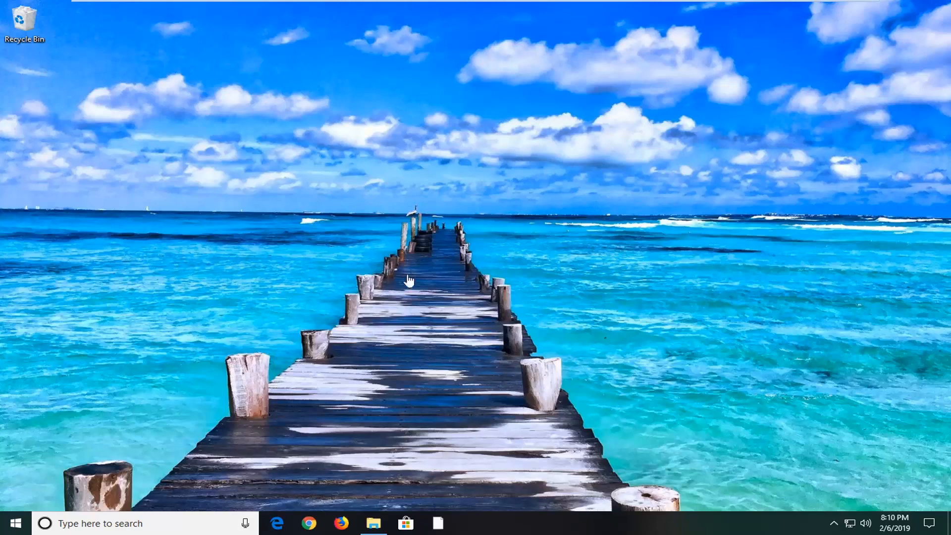
mouse_move(434, 228)
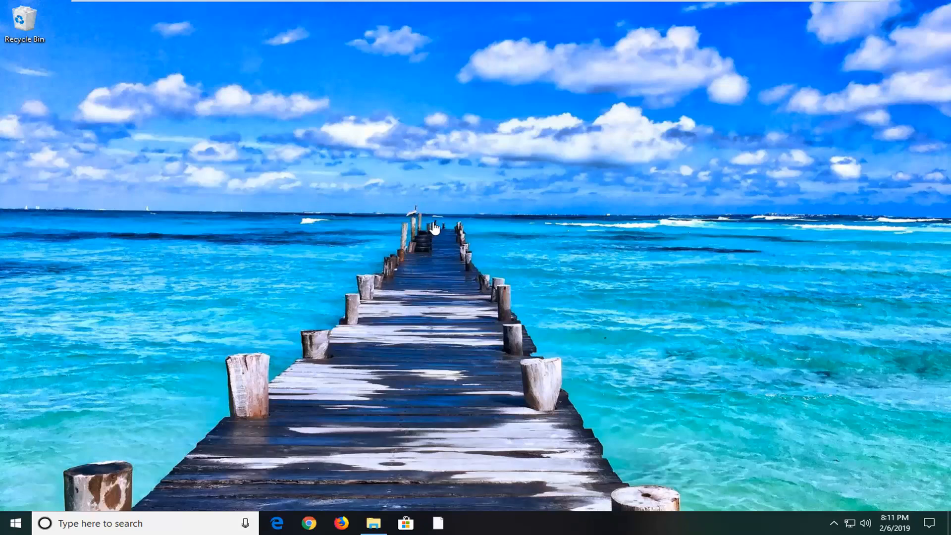
mouse_move(131, 419)
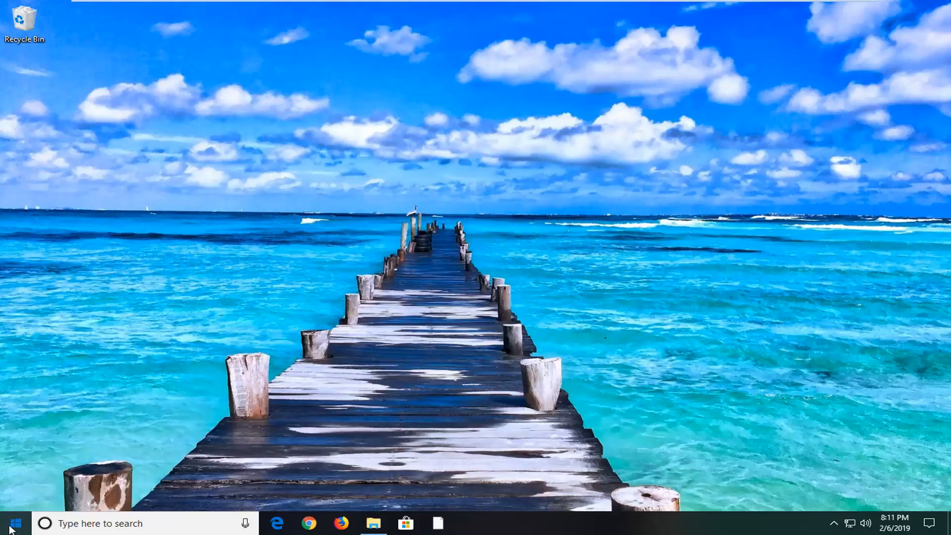
Search the Start menu for "troub" to surface Troubleshoot settings.
click(14, 523)
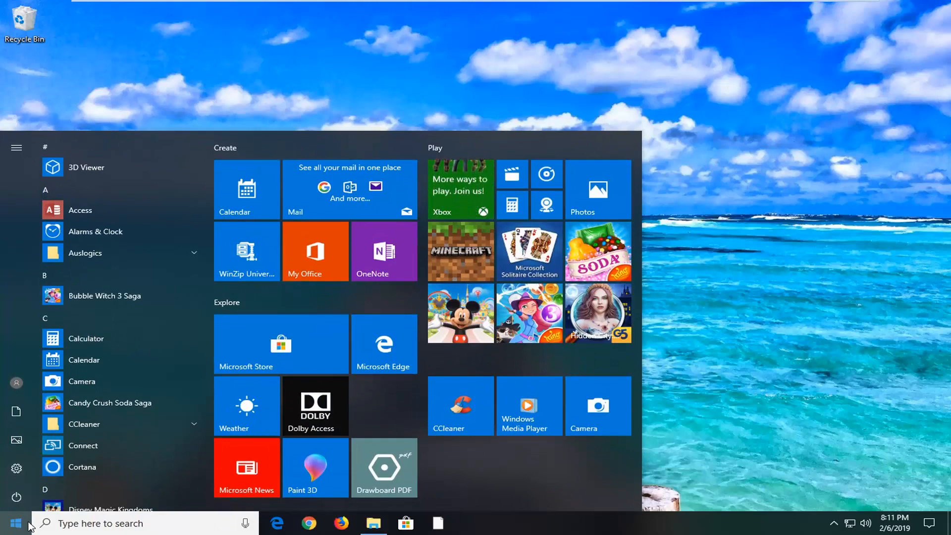
text(troubleshoot)
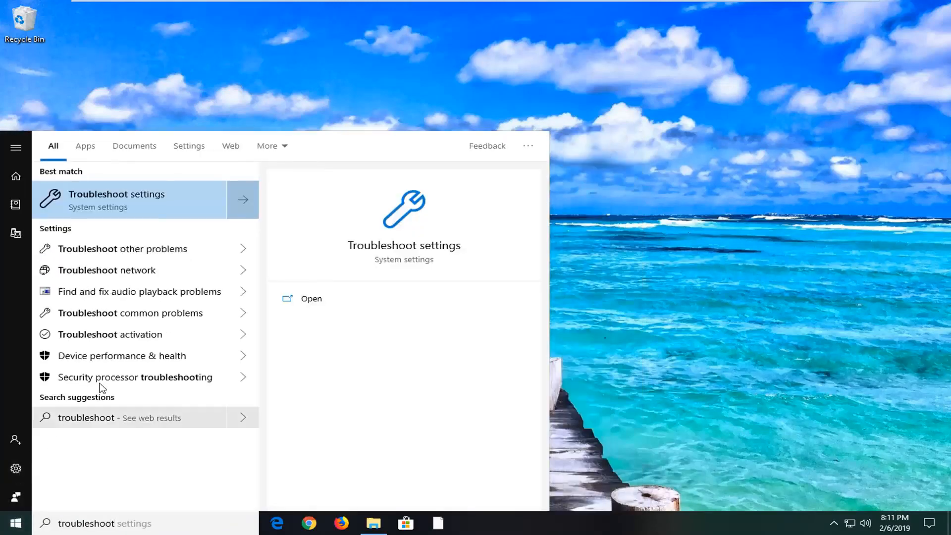
mouse_move(115, 205)
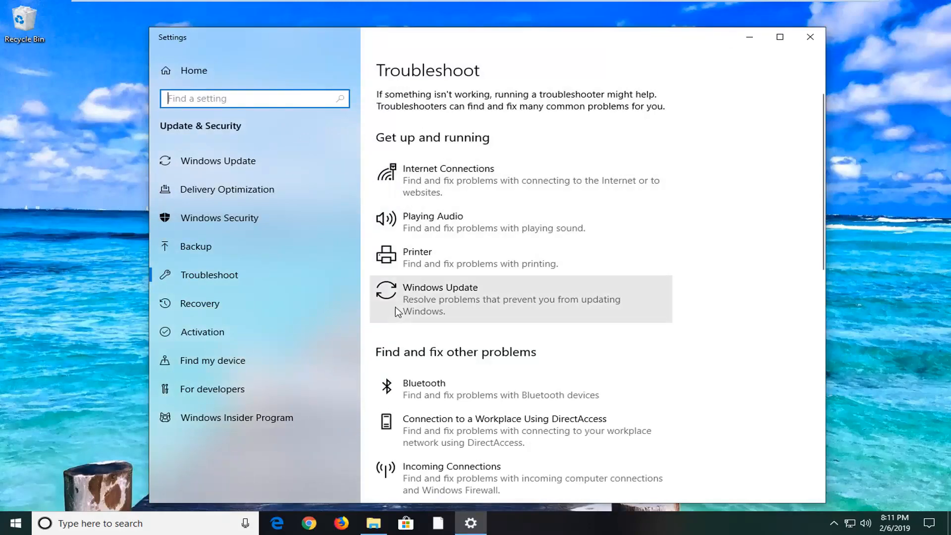
mouse_move(464, 311)
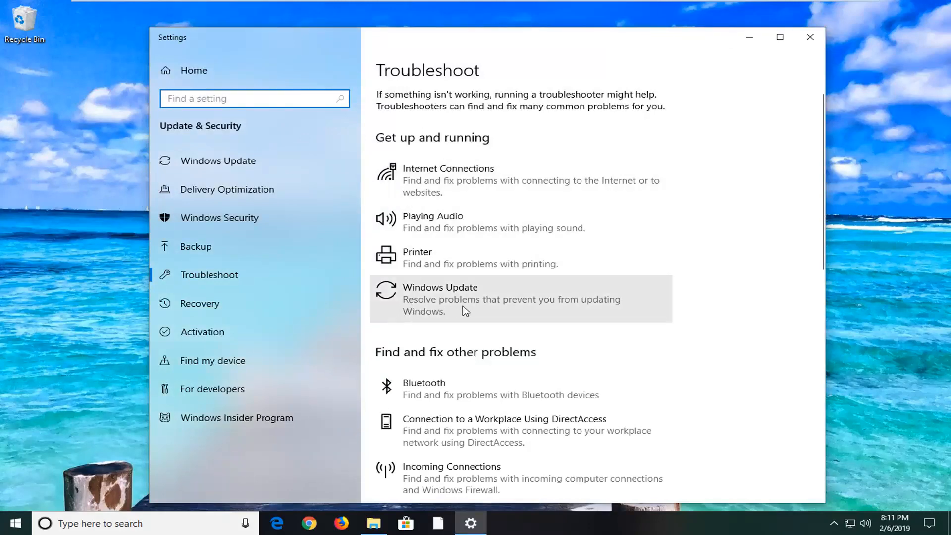
Run the Windows Update troubleshooter from the Troubleshoot page.
click(485, 299)
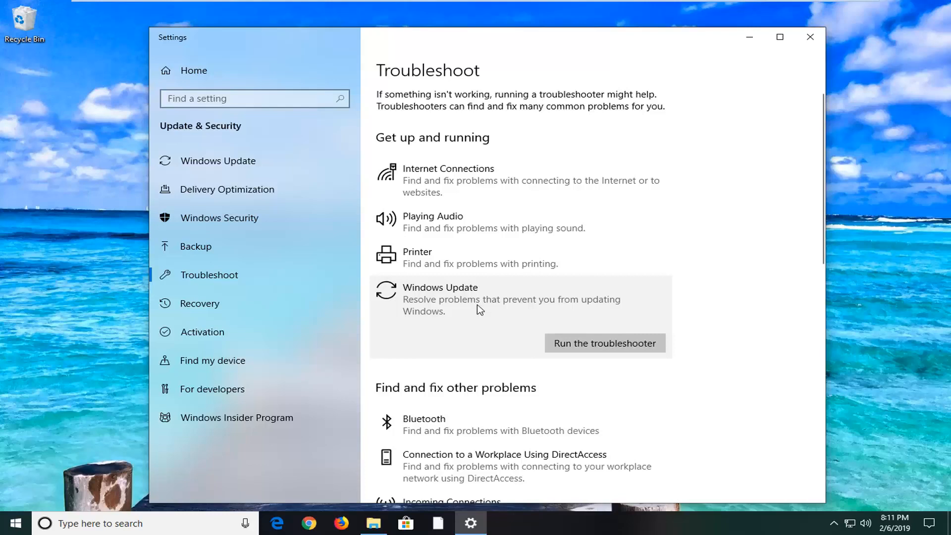
click(605, 343)
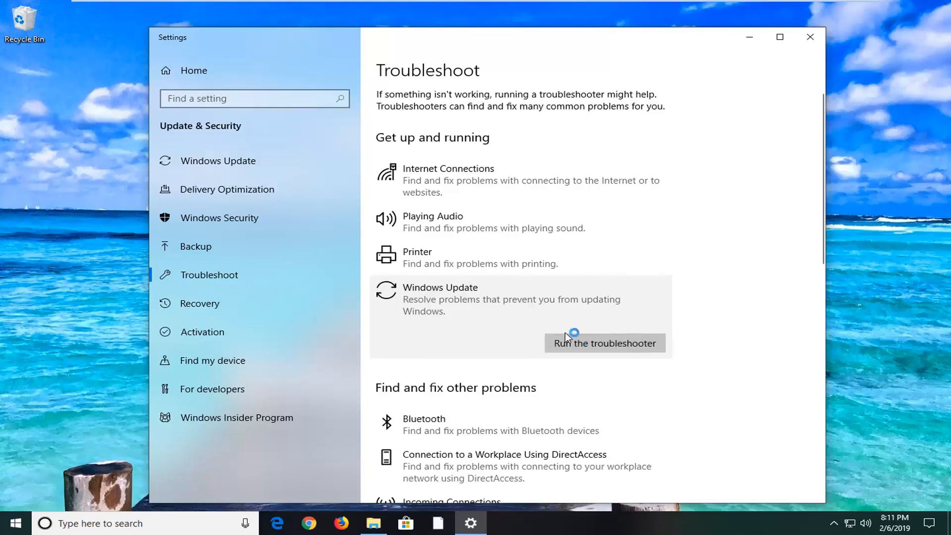
click(604, 343)
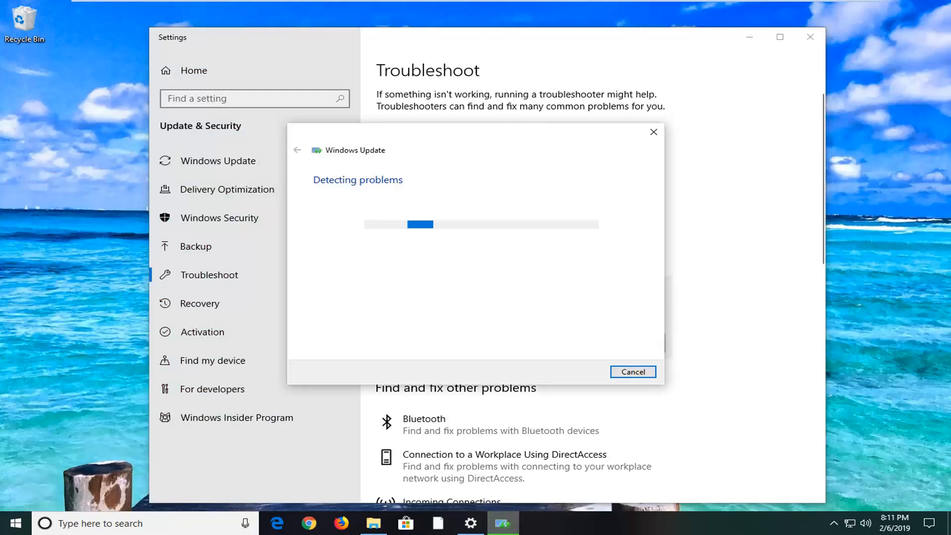
mouse_move(756, 343)
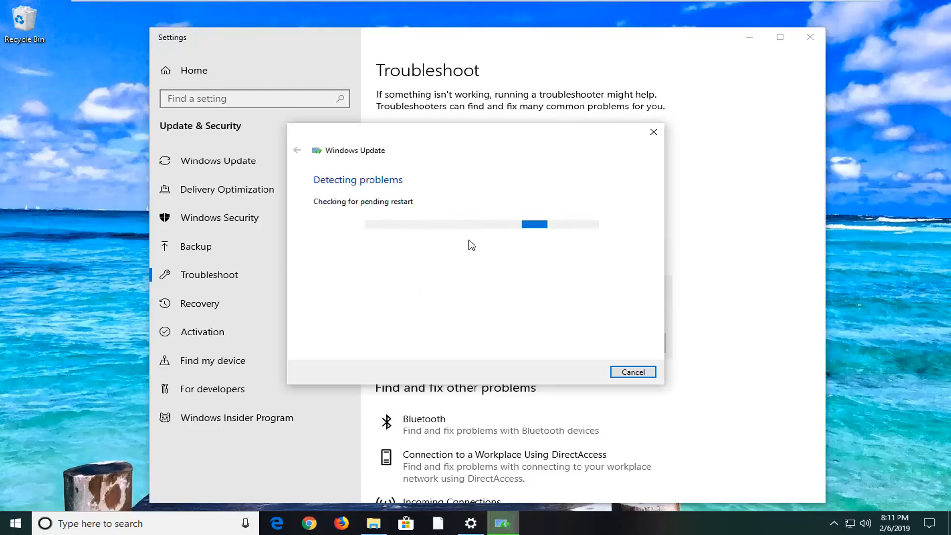
mouse_move(415, 248)
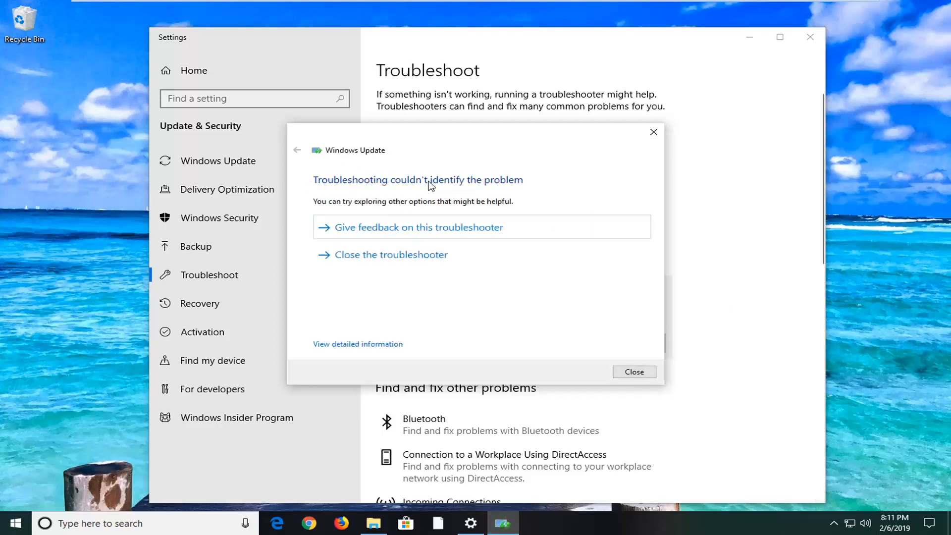
mouse_move(485, 193)
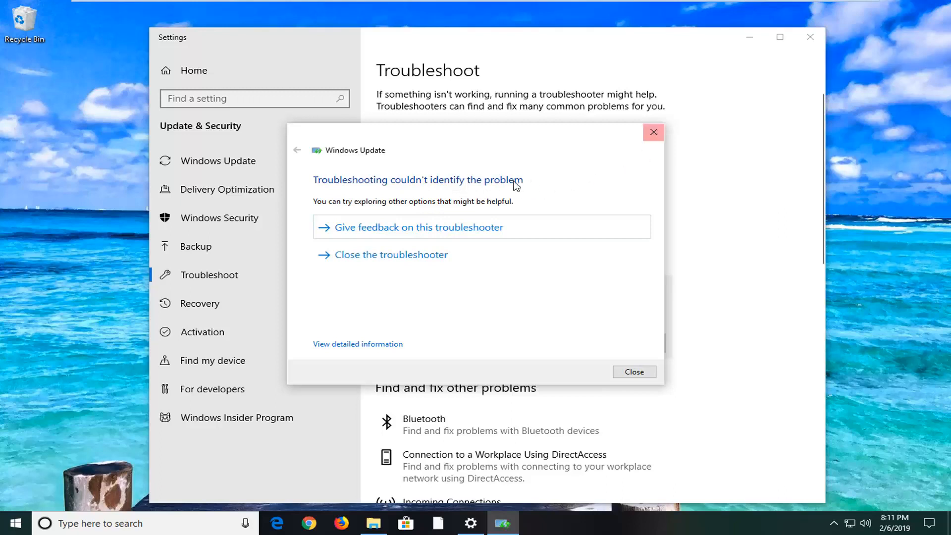
mouse_move(523, 303)
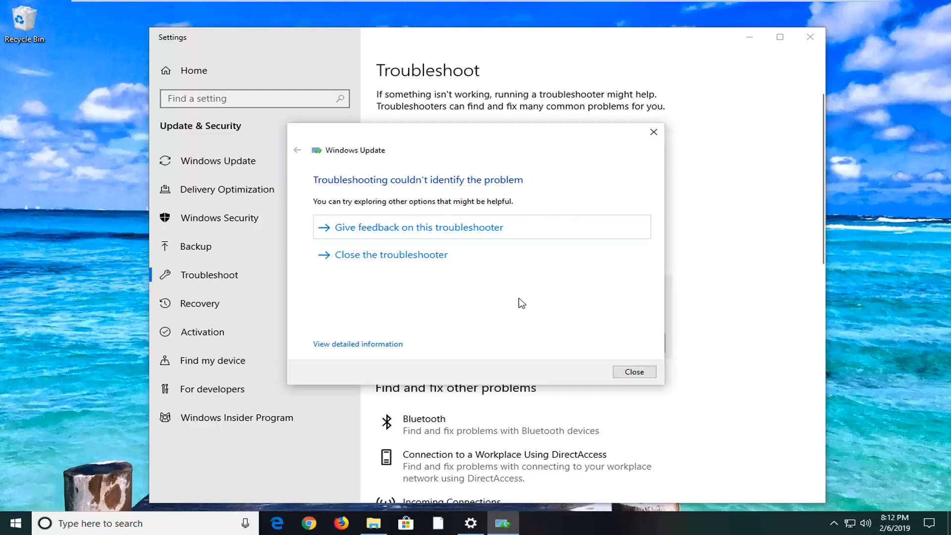
mouse_move(573, 202)
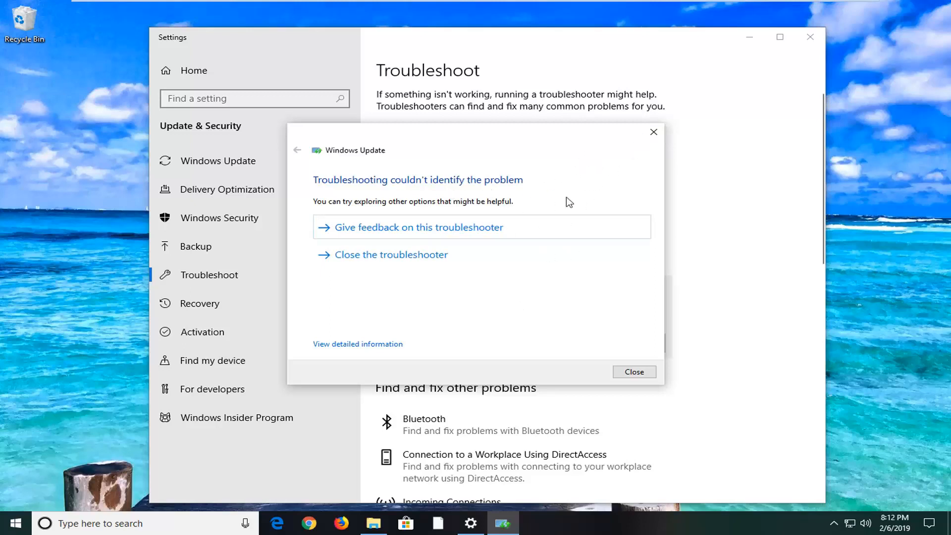
mouse_move(667, 128)
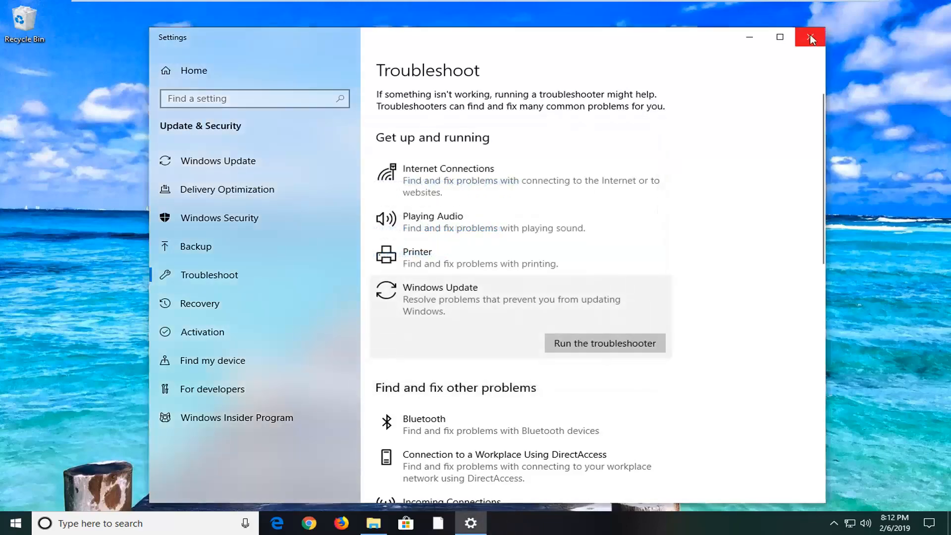
Close Settings and launch Run from Start with ncpa.cpl entered.
click(810, 36)
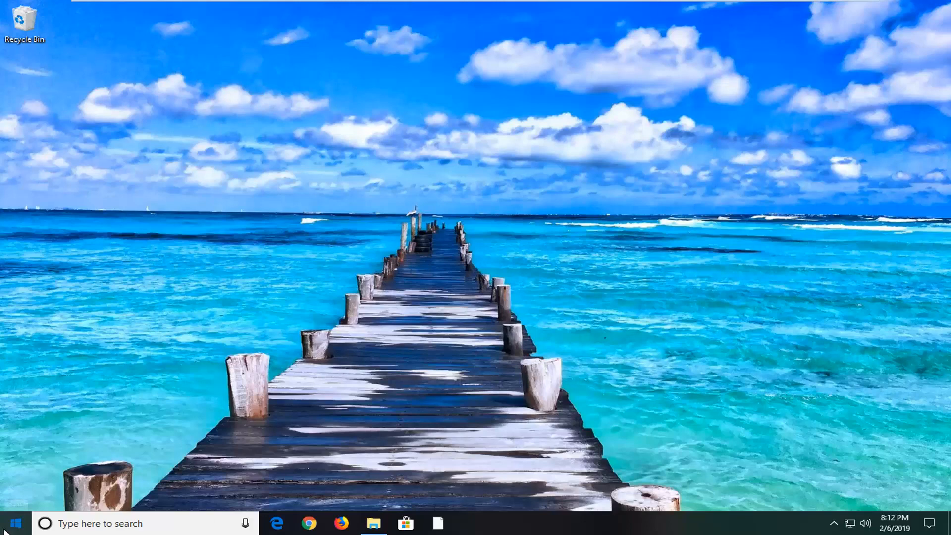
click(9, 523)
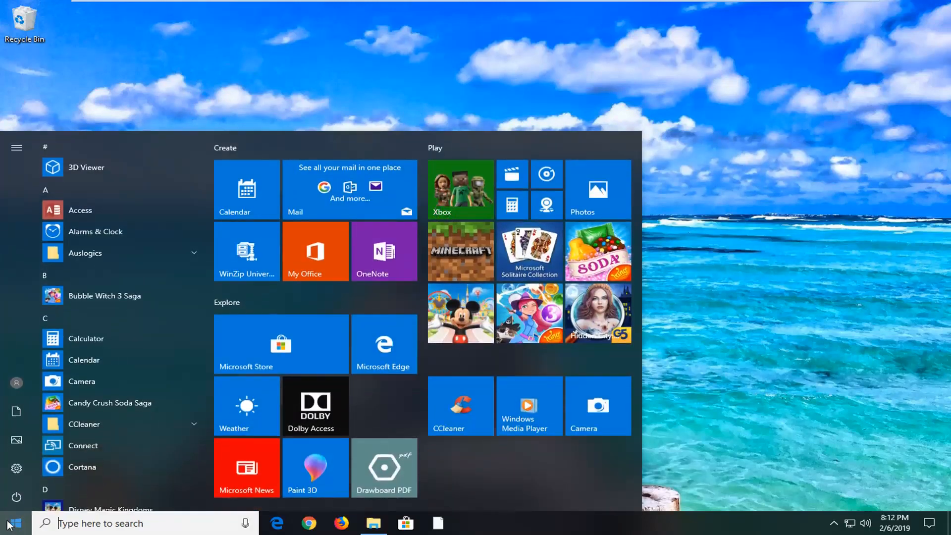
text(run)
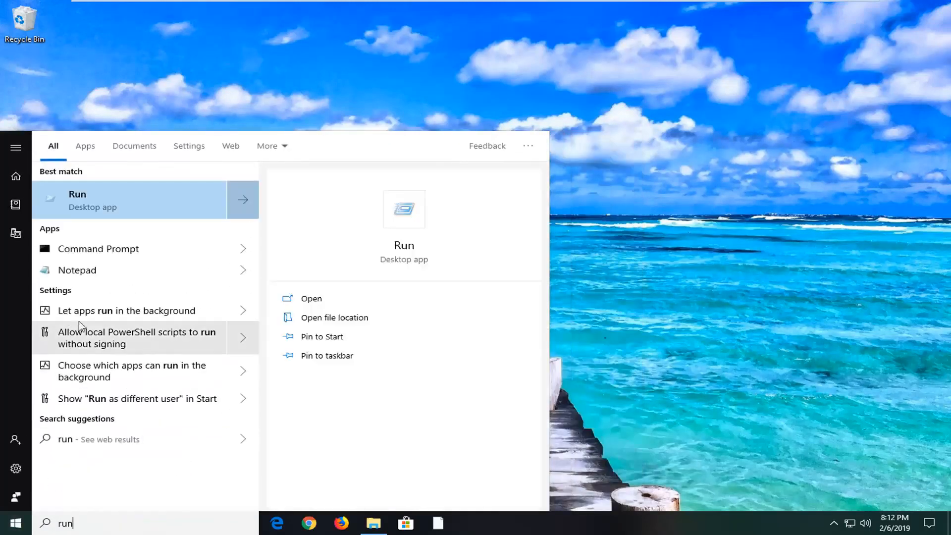
click(311, 298)
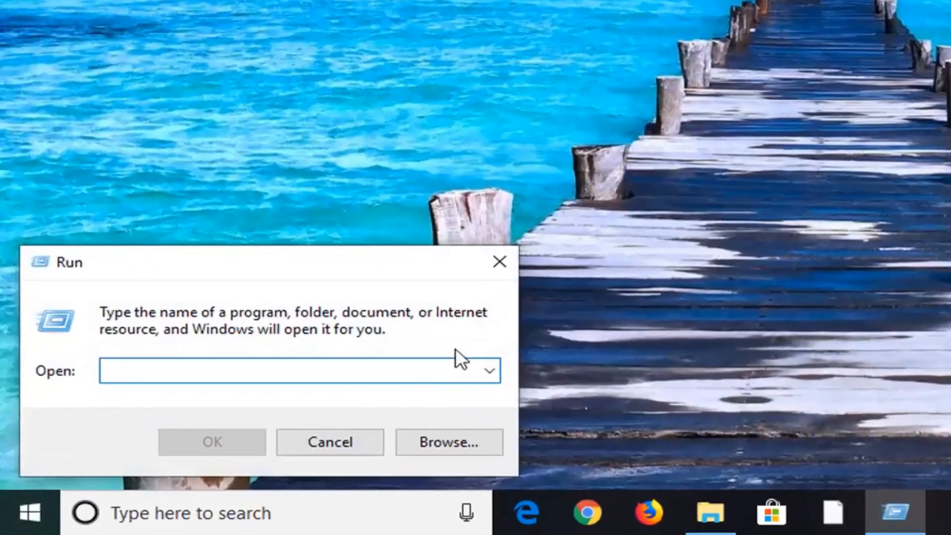
text(ncpa)
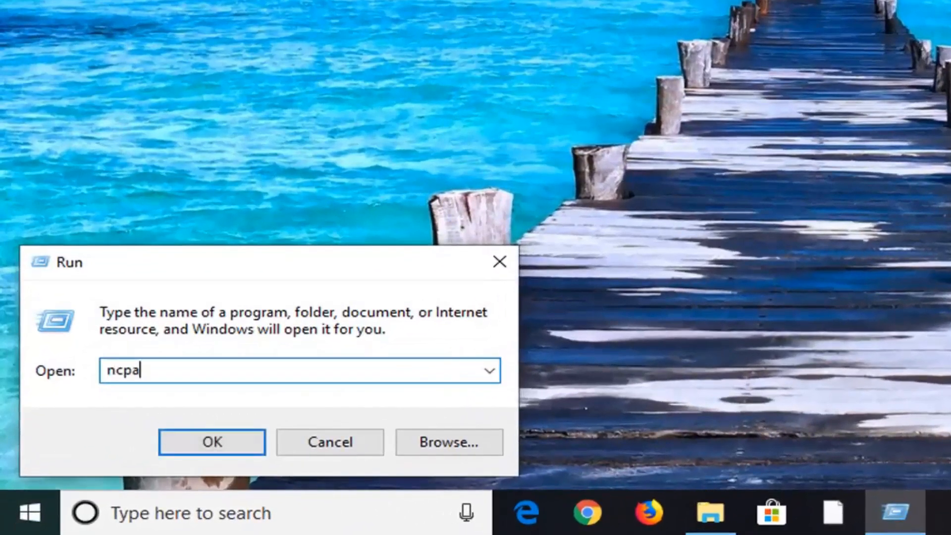
text(.cpl)
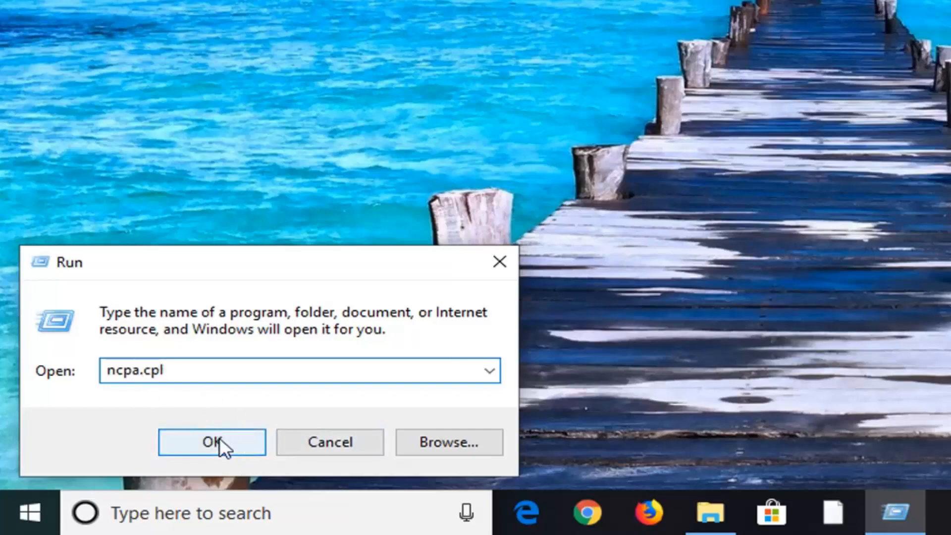
click(211, 442)
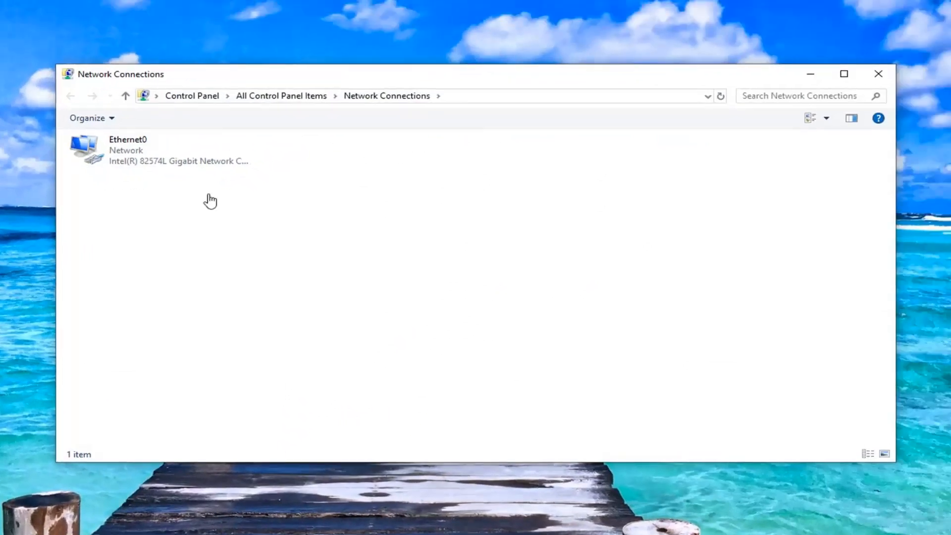
click(161, 150)
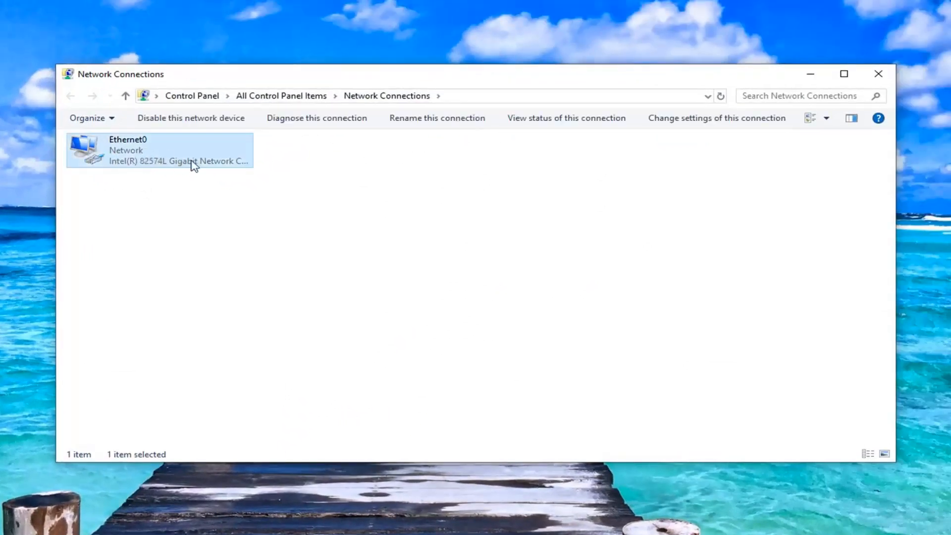
mouse_move(151, 156)
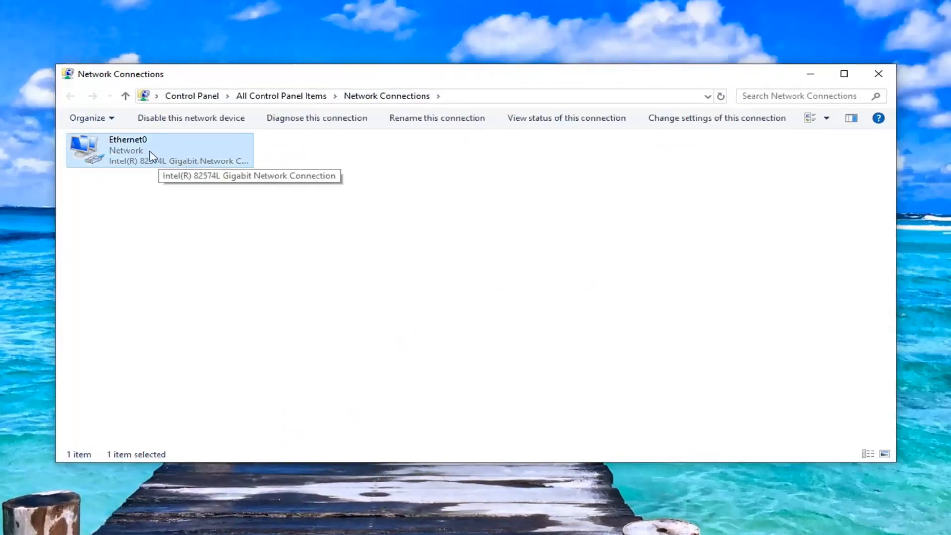
mouse_move(158, 146)
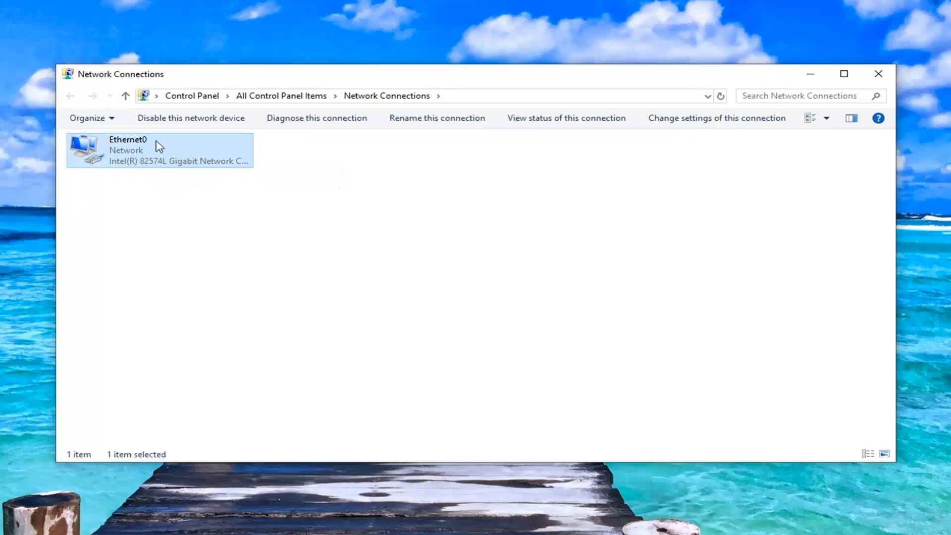
mouse_move(308, 260)
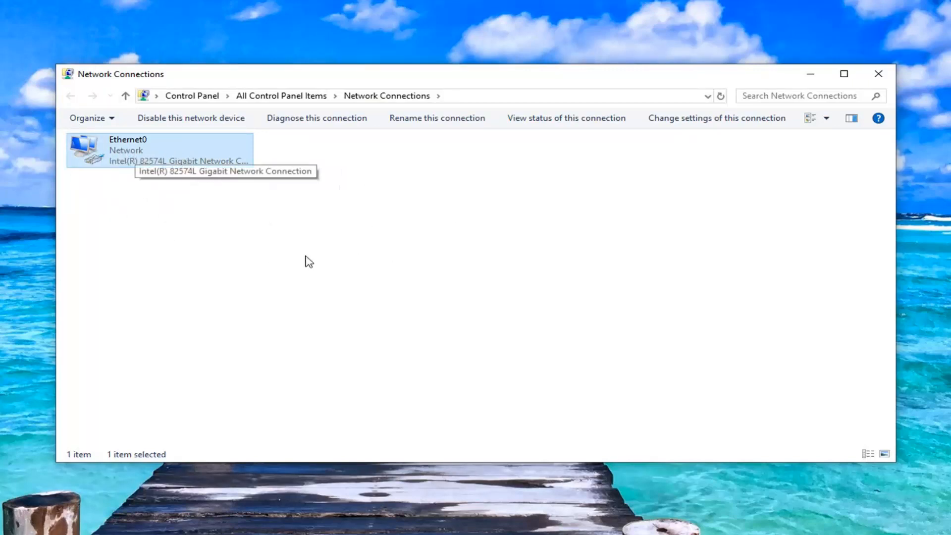
mouse_move(263, 247)
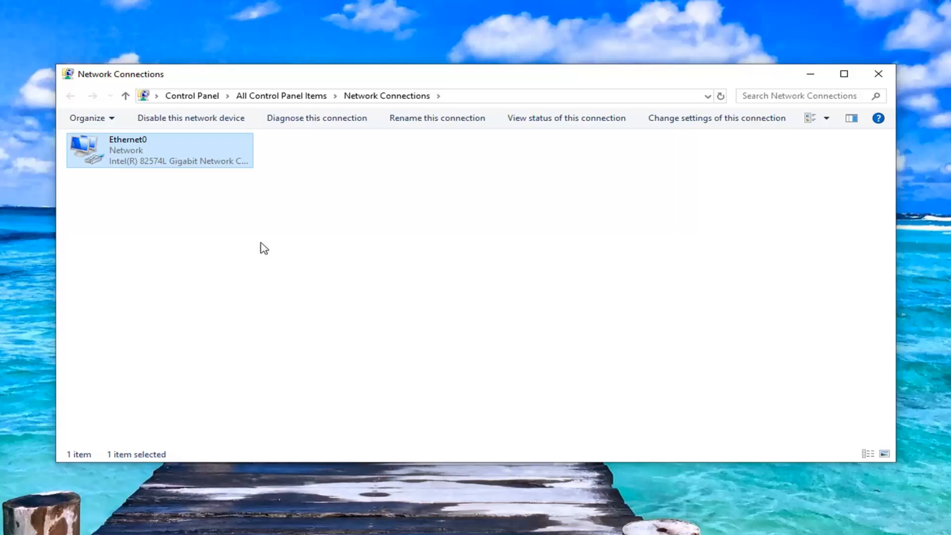
mouse_move(156, 153)
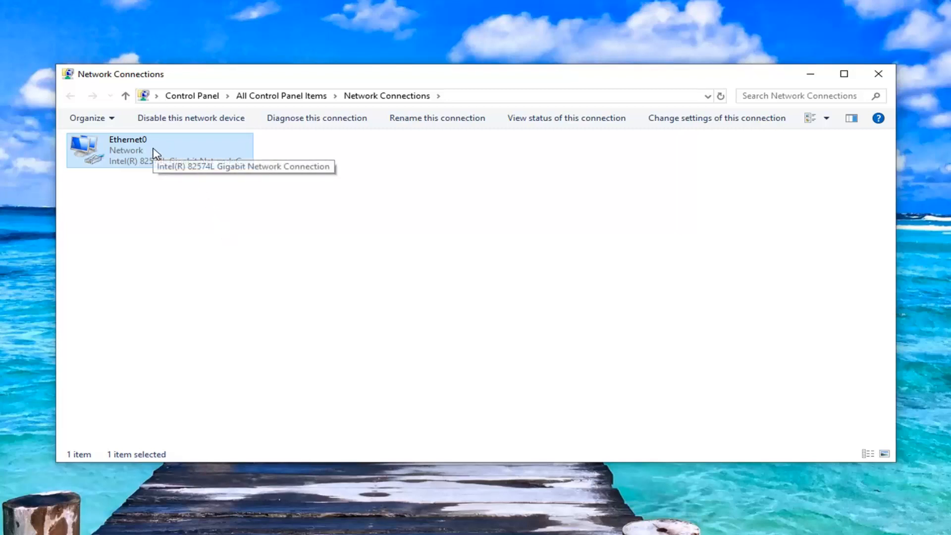
mouse_move(126, 155)
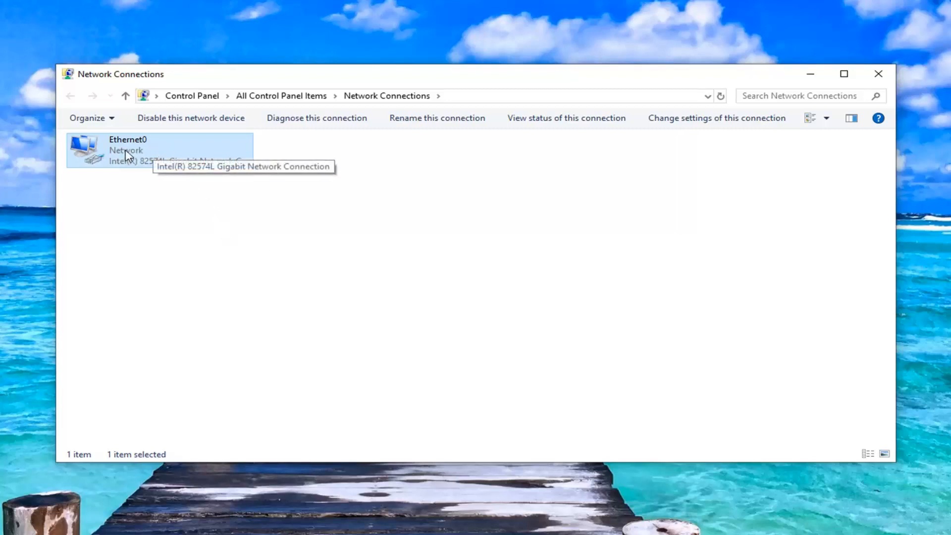
Open Ethernet0's properties and its Internet Protocol Version 4 (TCP/IPv4) settings.
right_click(140, 148)
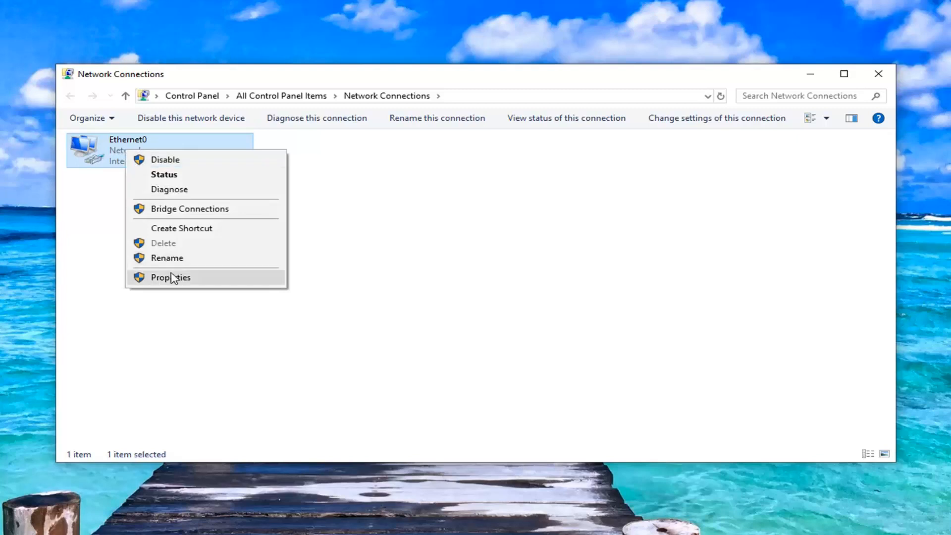
click(171, 277)
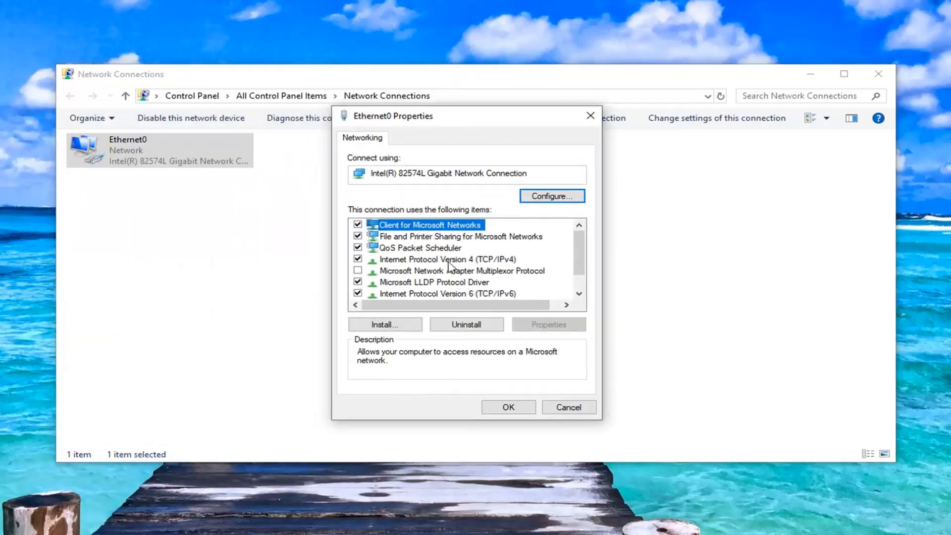
click(426, 258)
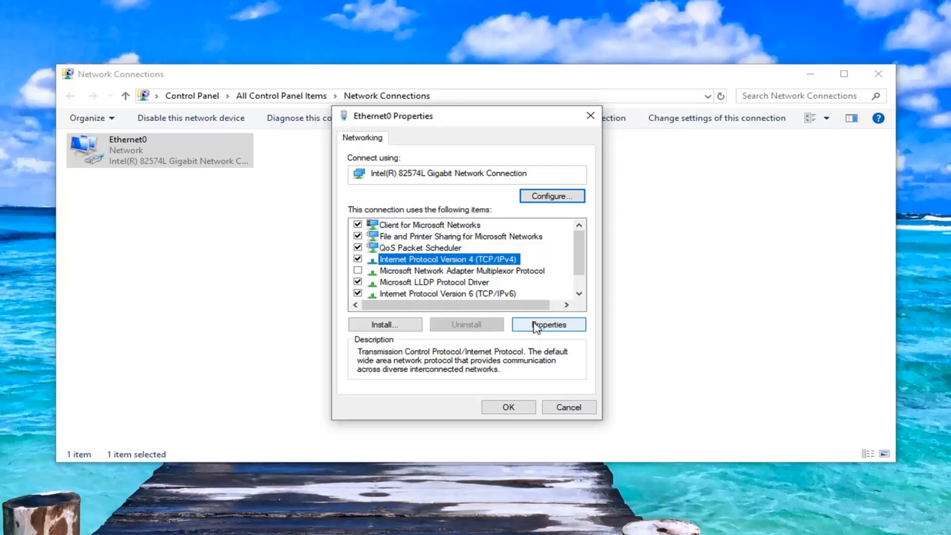
click(548, 325)
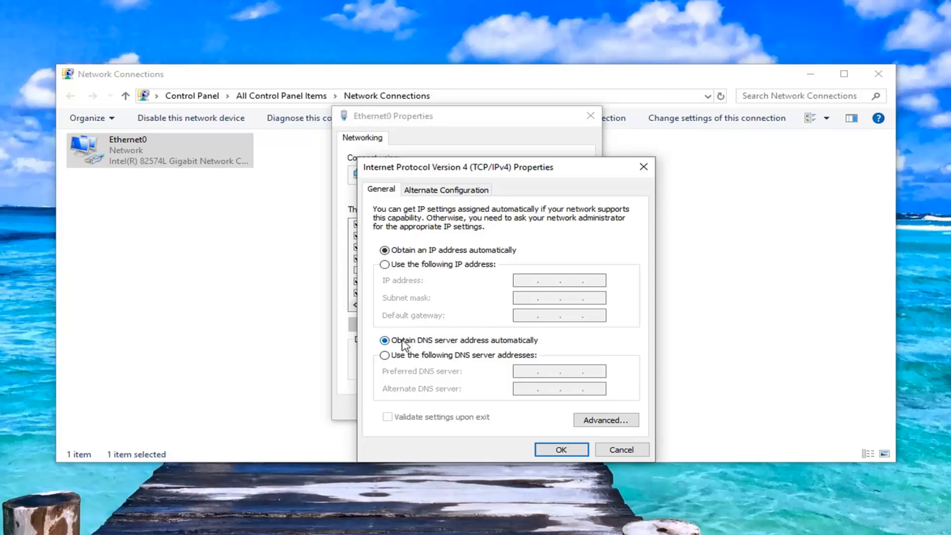
mouse_move(432, 249)
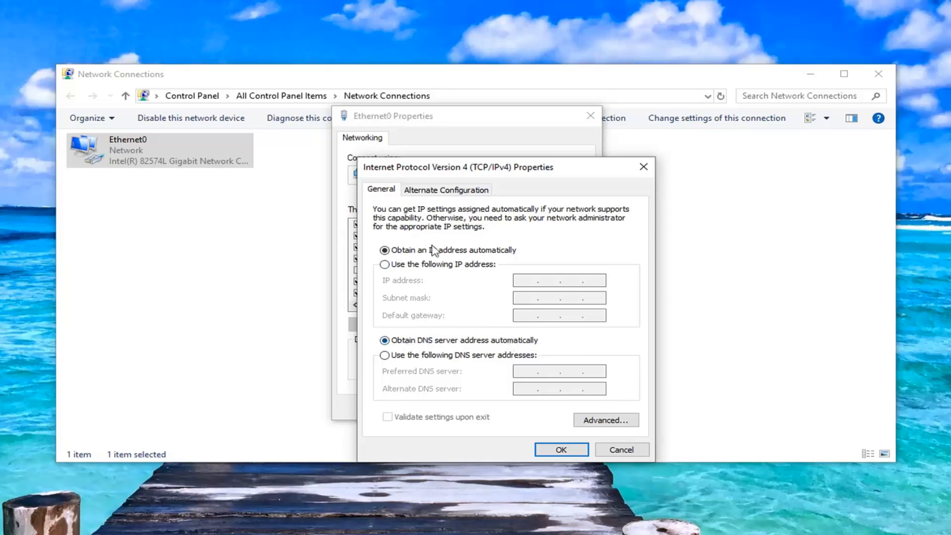
mouse_move(508, 183)
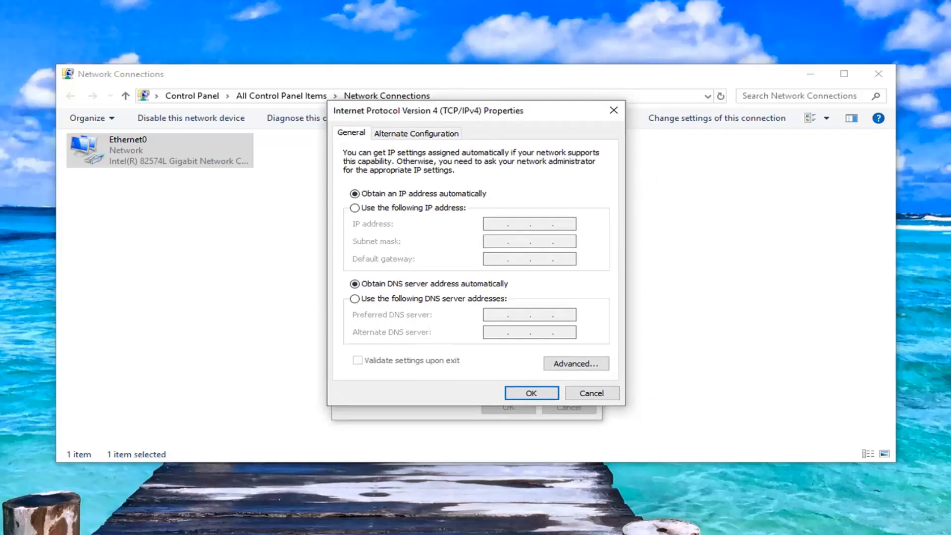
Enter manual DNS servers 8.8.8.8 preferred and 8.8.4.4 alternate, dismissing the invalid-entry error.
click(355, 298)
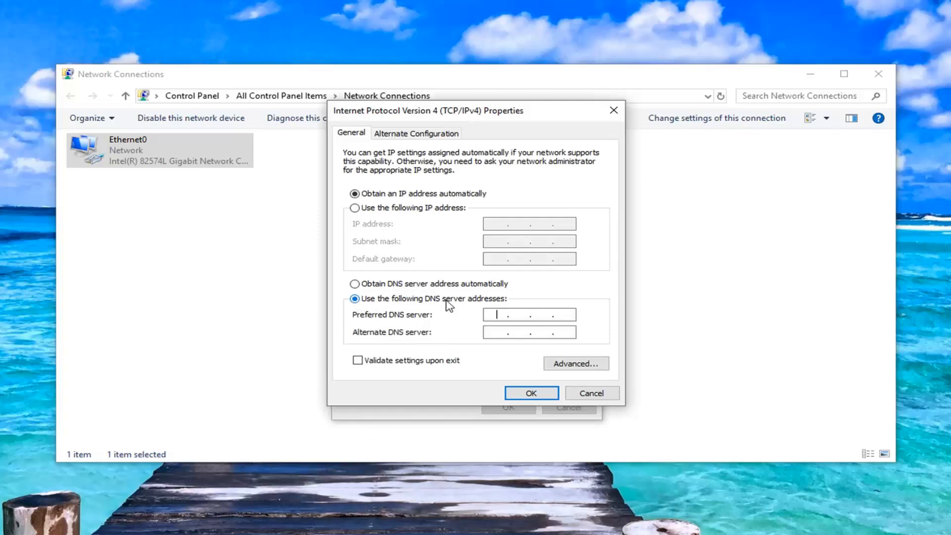
mouse_move(497, 358)
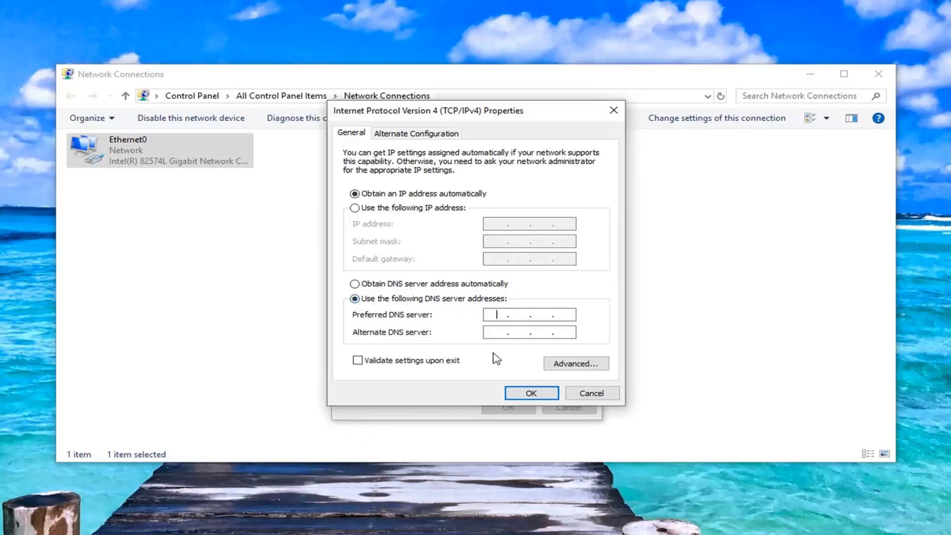
text(8 . . .)
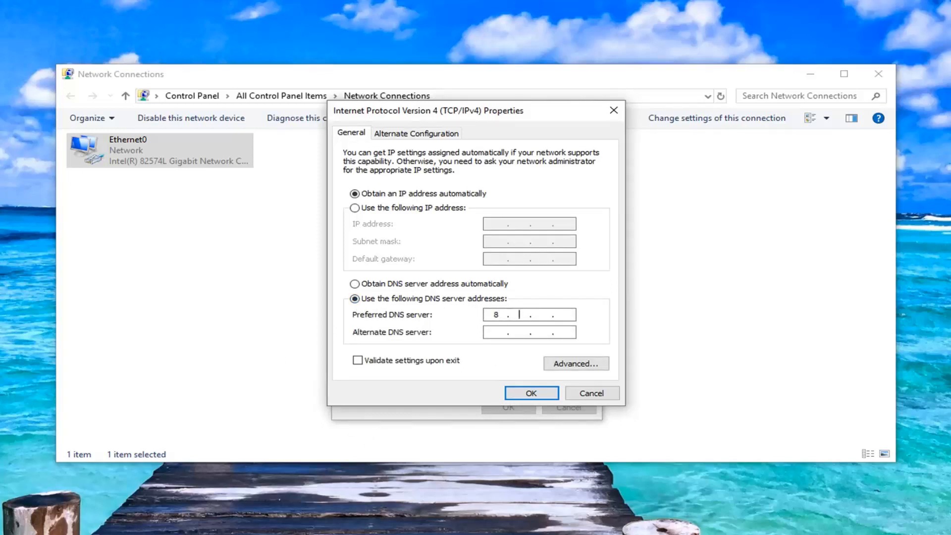
text(8)
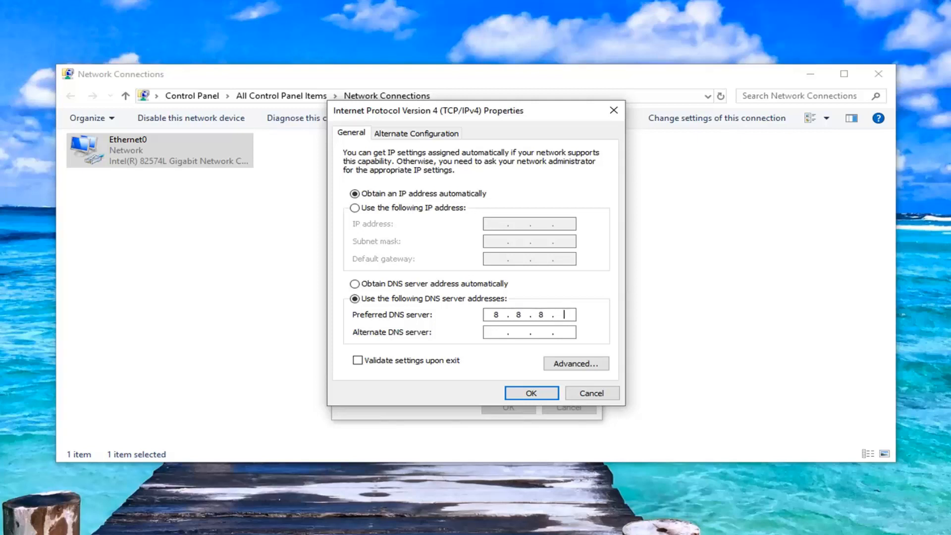
text(8)
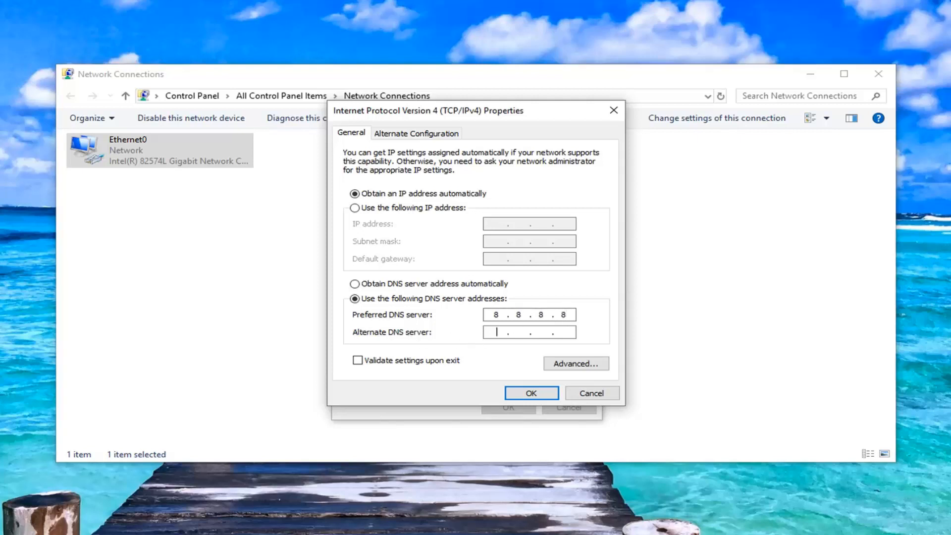
text(8.8.4.4)
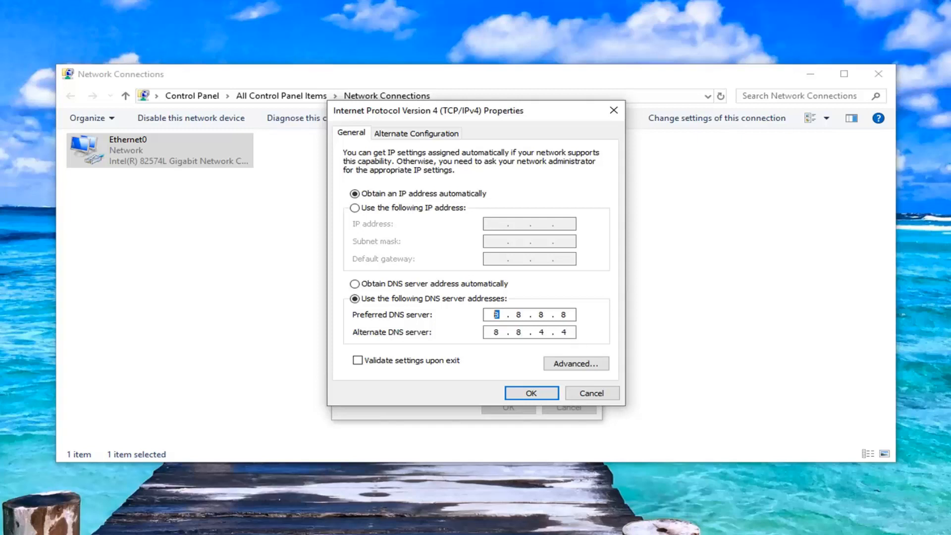
click(530, 393)
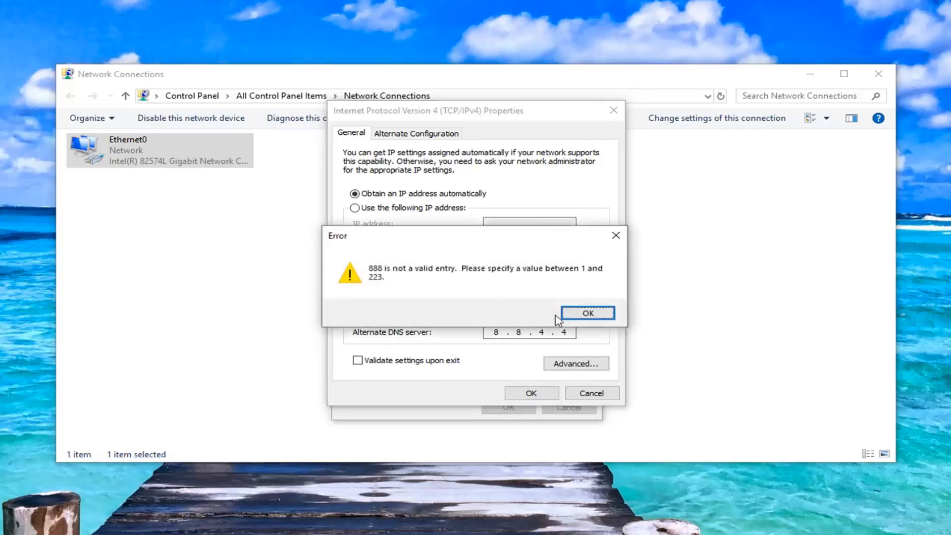
click(587, 312)
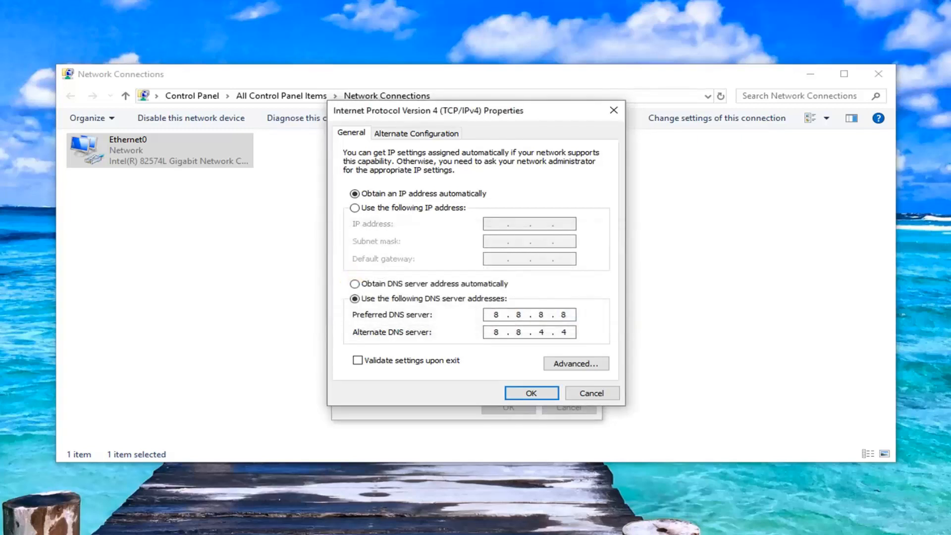
click(498, 314)
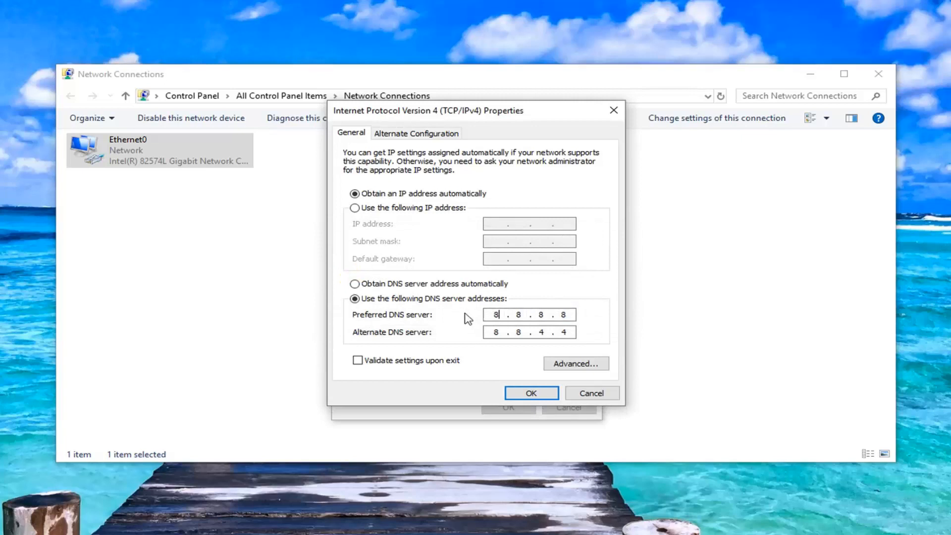
mouse_move(536, 309)
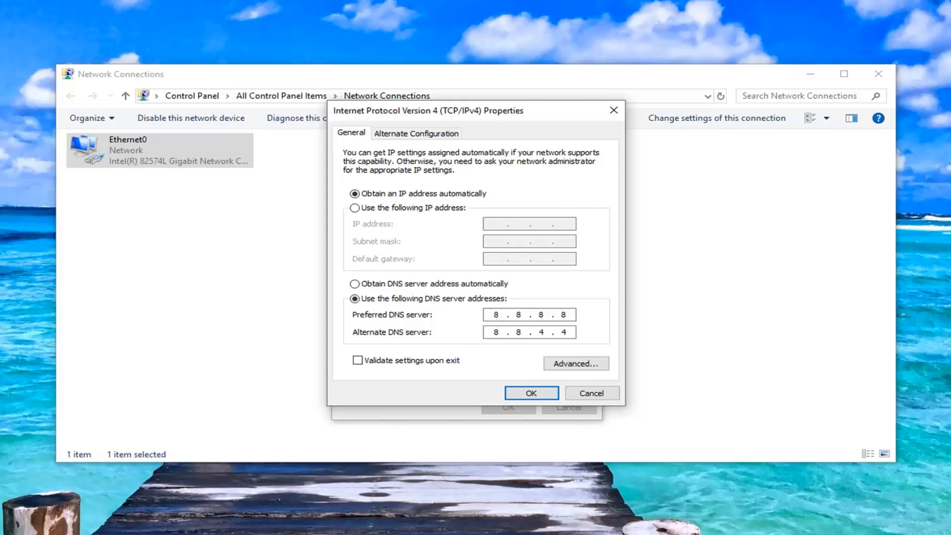
click(497, 314)
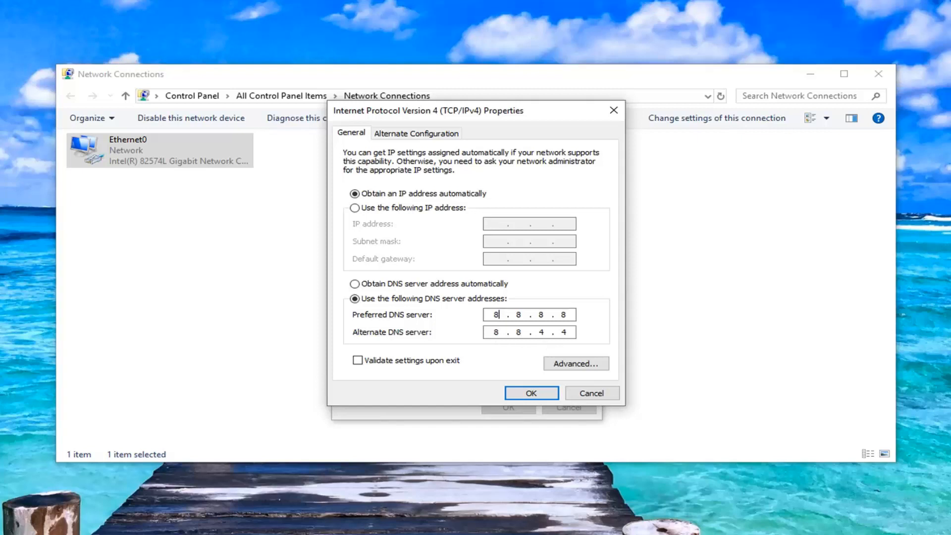
mouse_move(752, 382)
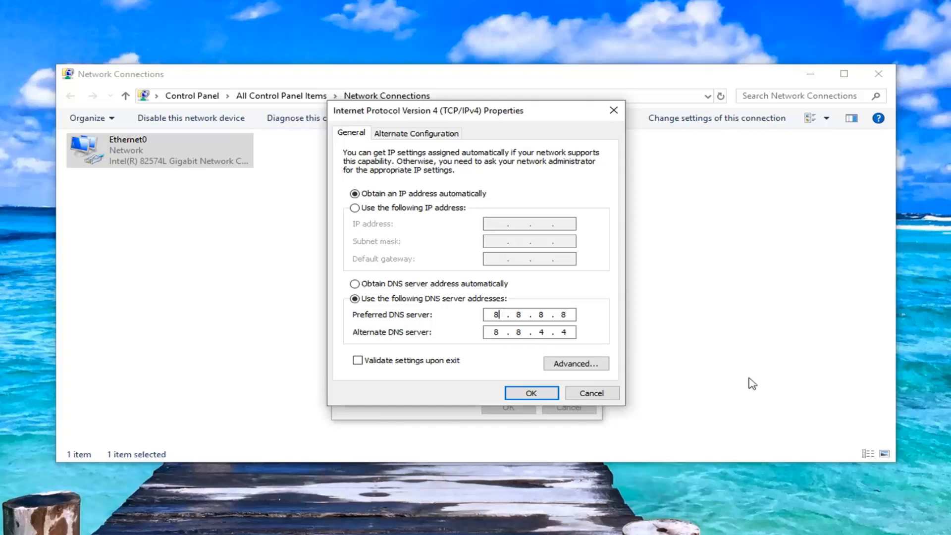
Confirm the new DNS settings and close the Ethernet0 properties.
click(530, 393)
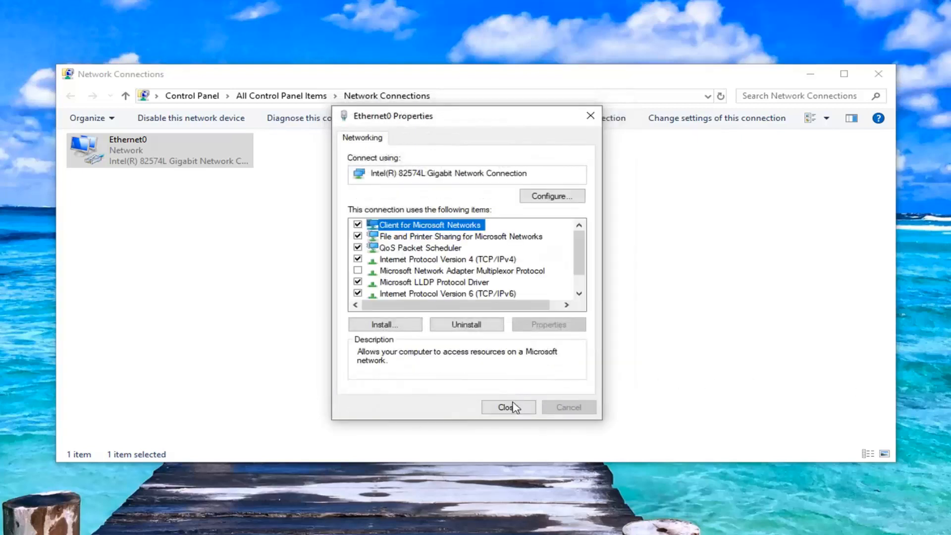
click(507, 408)
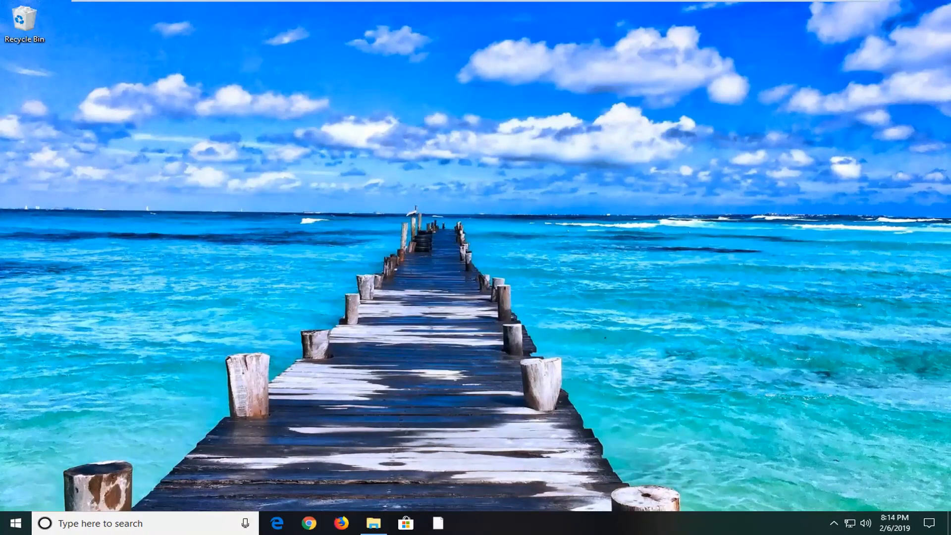
Launch regedit from Start as administrator and approve the UAC prompt.
click(15, 523)
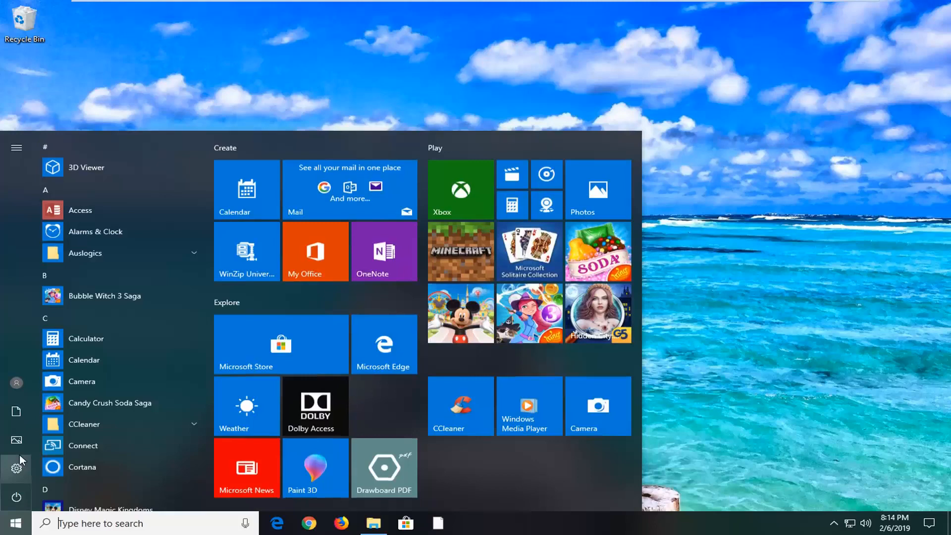
text(regedit)
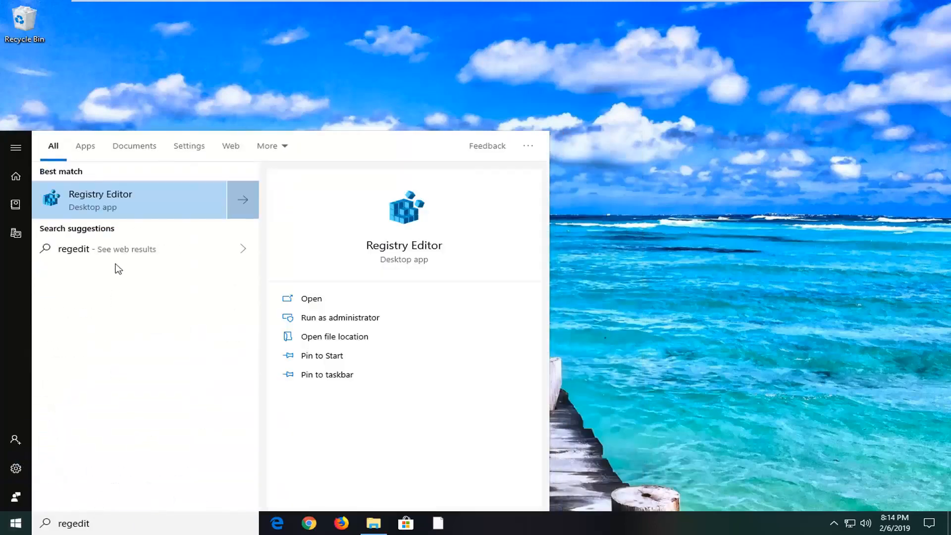
right_click(100, 200)
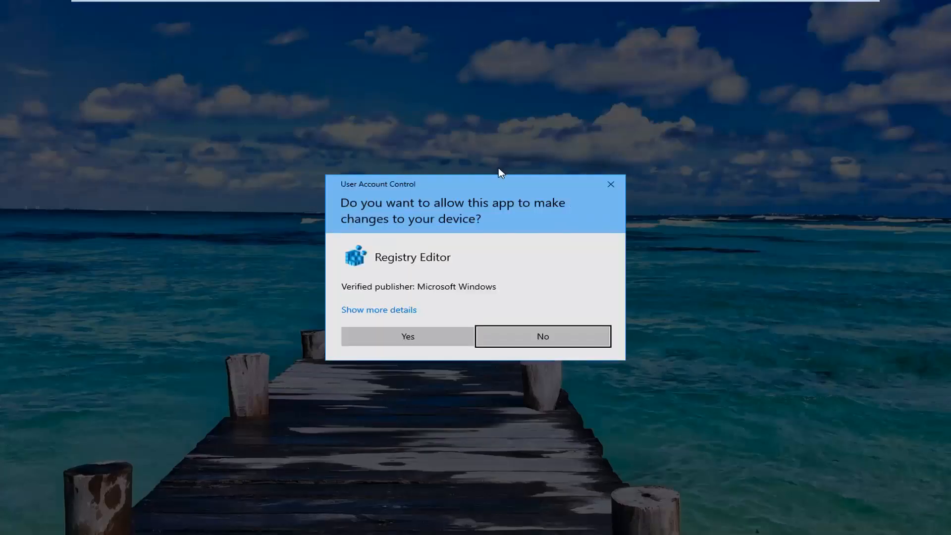
mouse_move(408, 336)
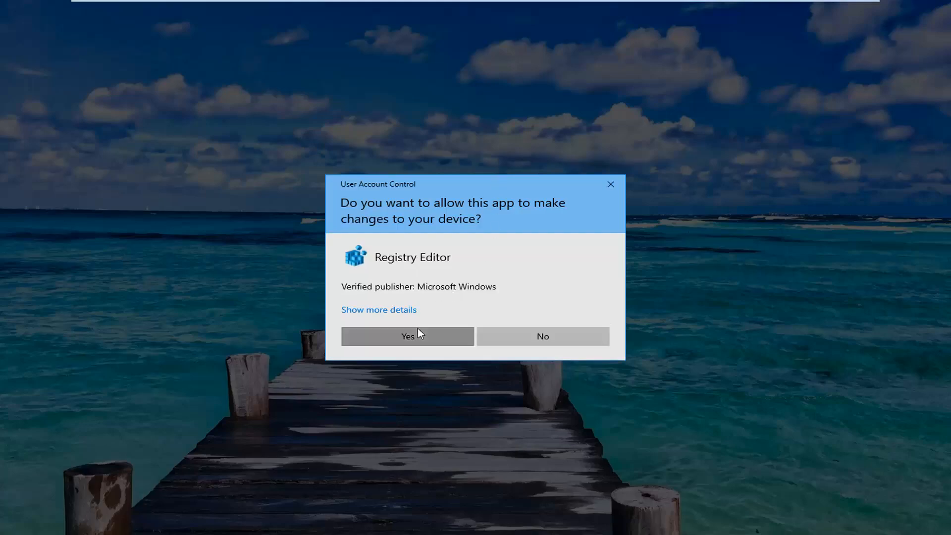
click(408, 336)
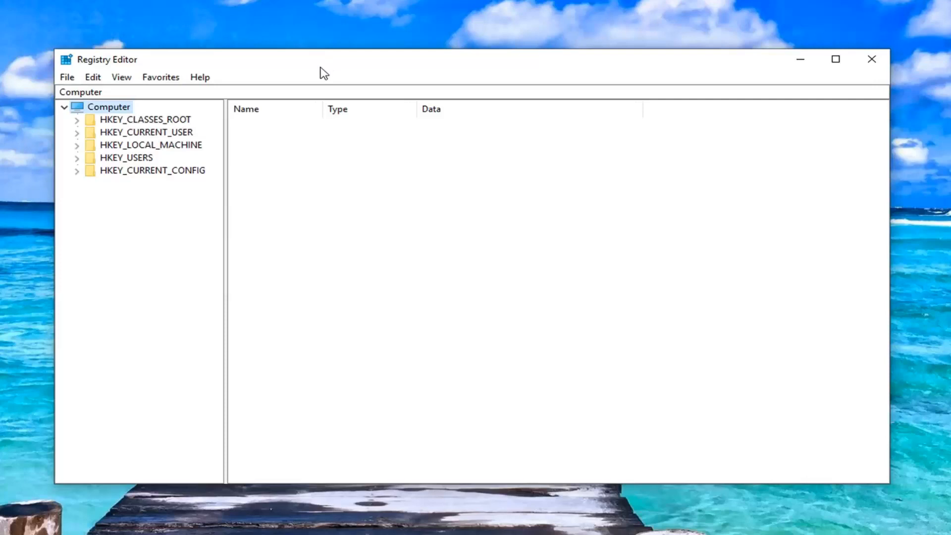
click(66, 78)
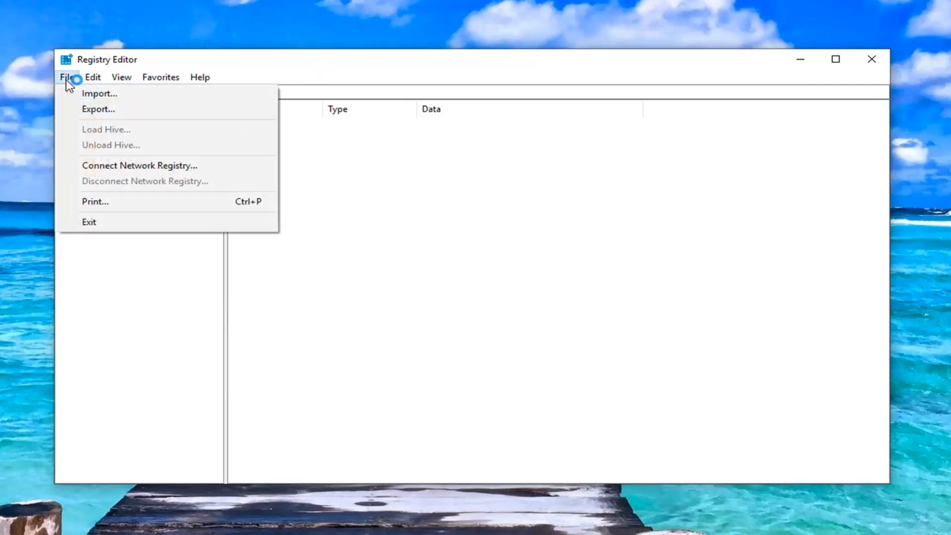
mouse_move(98, 109)
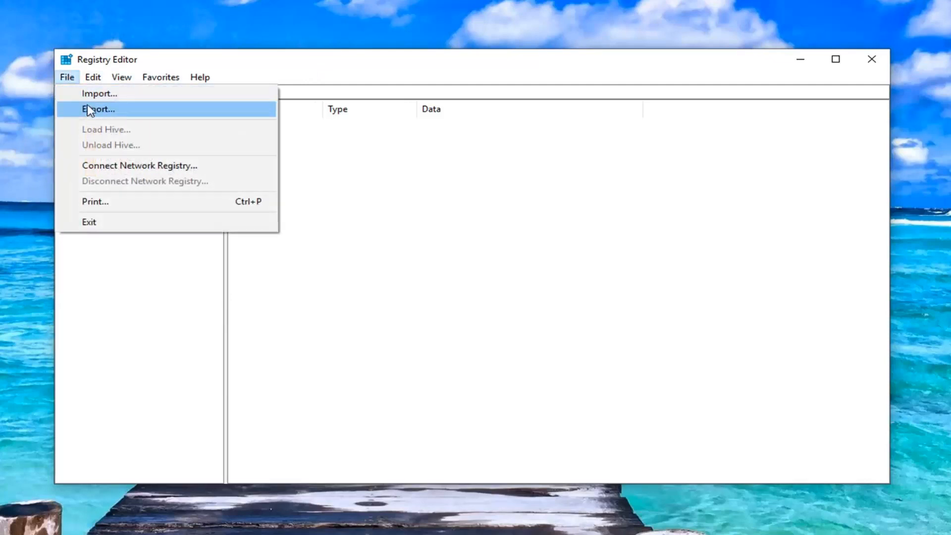
click(98, 109)
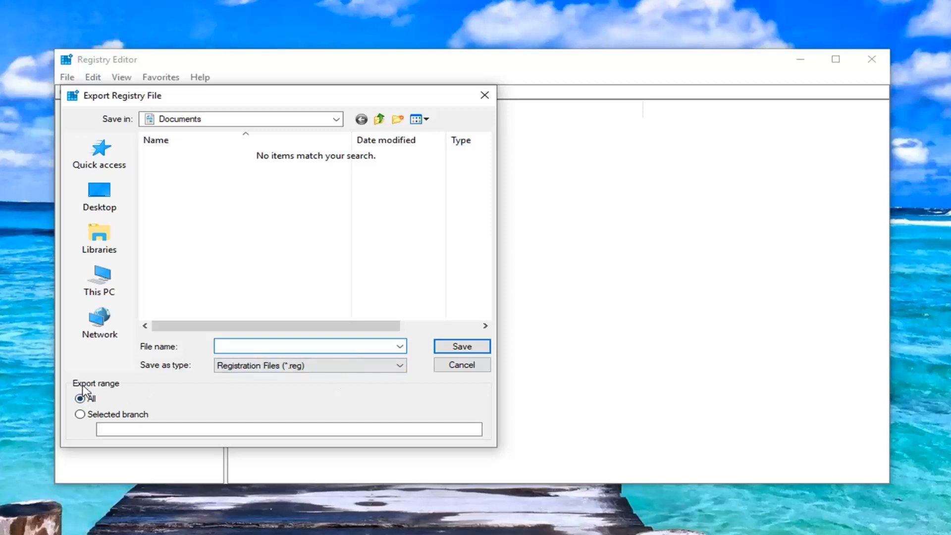
click(99, 194)
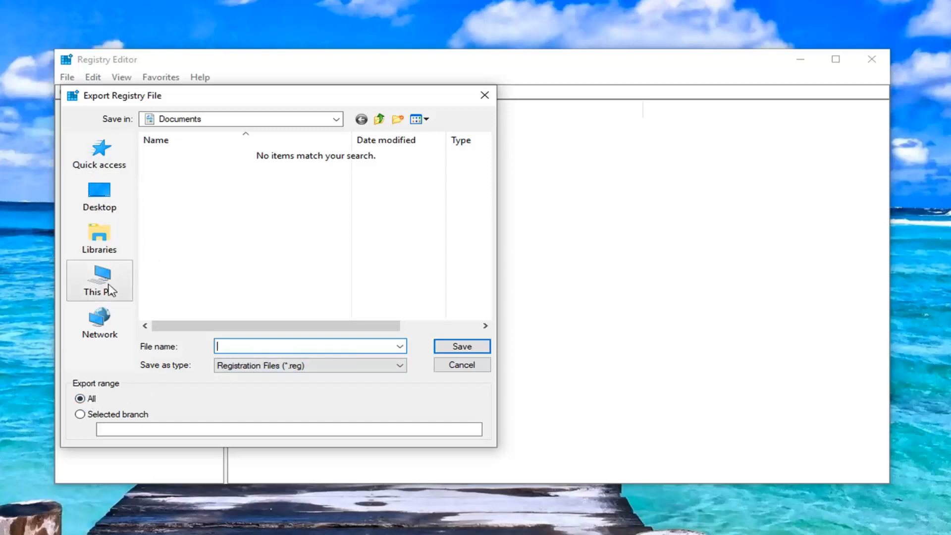
mouse_move(137, 258)
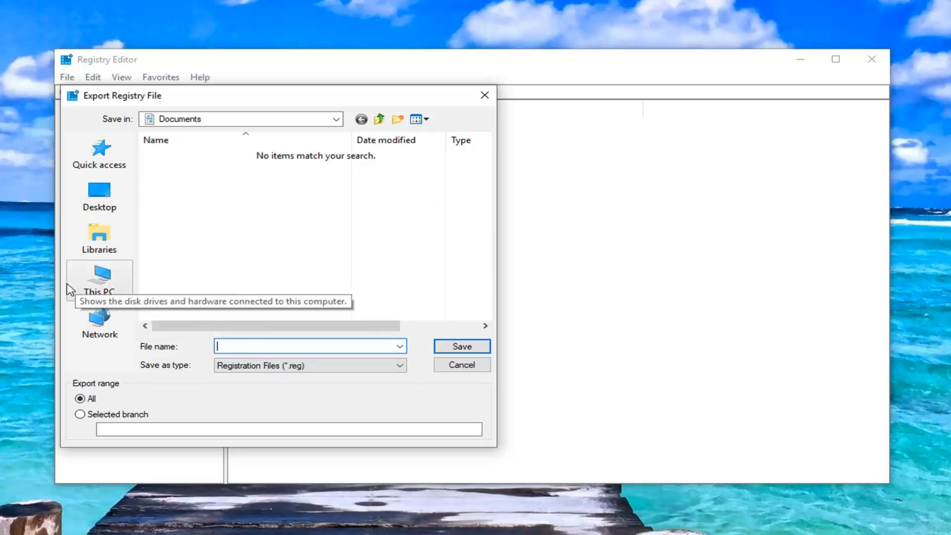
mouse_move(455, 355)
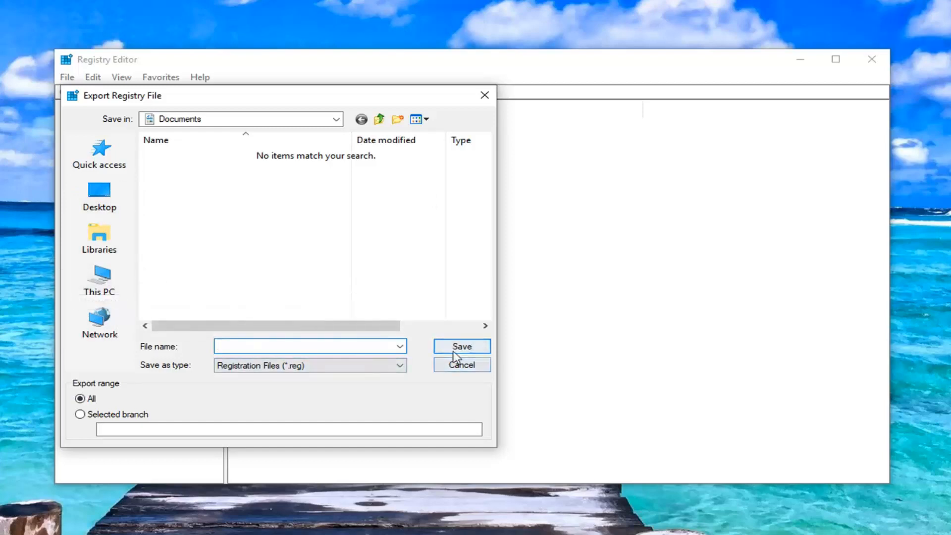
click(461, 364)
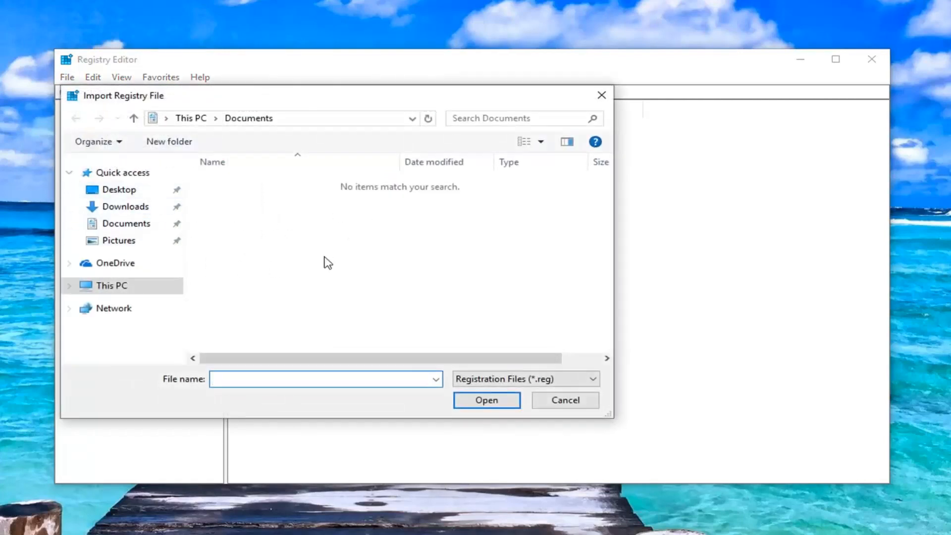
click(563, 400)
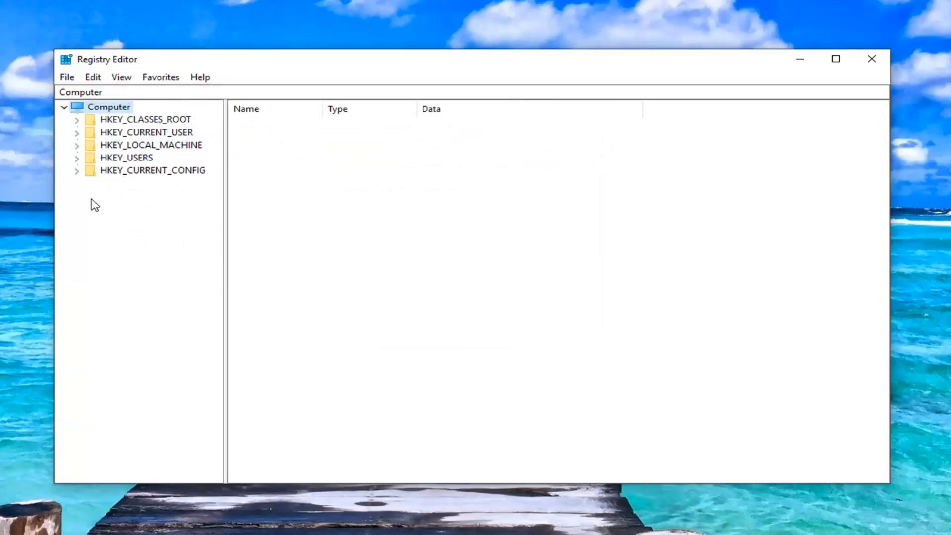
Navigate HKEY_LOCAL_MACHINE\SOFTWARE\Policies\Microsoft\Windows\WindowsUpdate to the AU key.
click(151, 145)
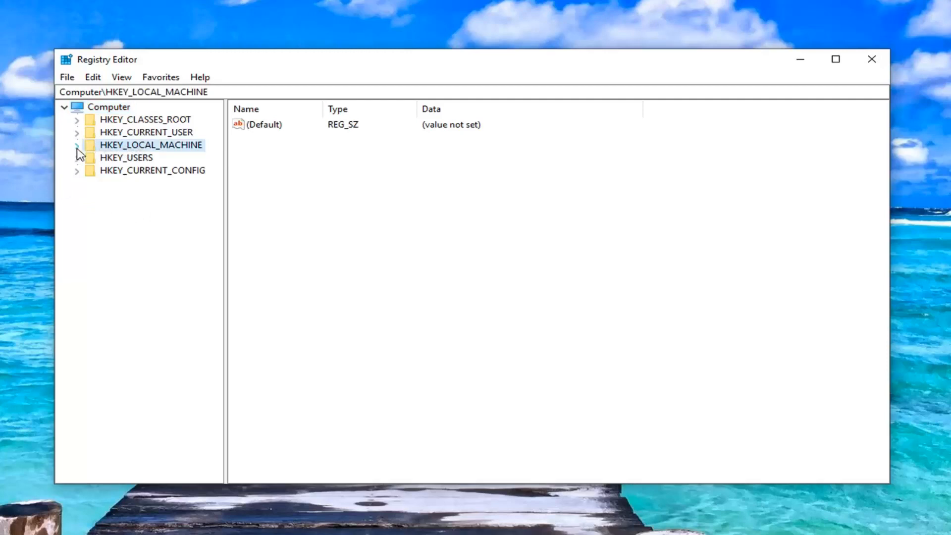
click(76, 144)
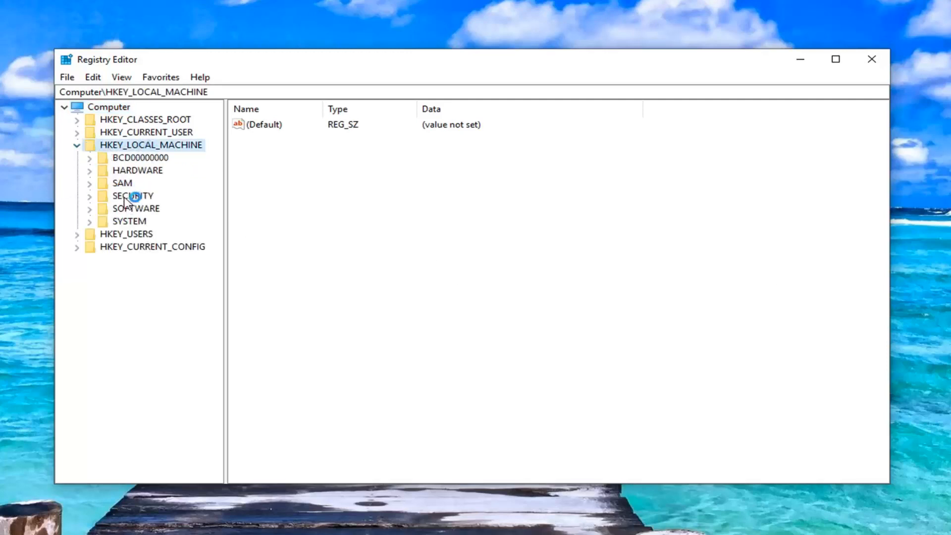
click(136, 208)
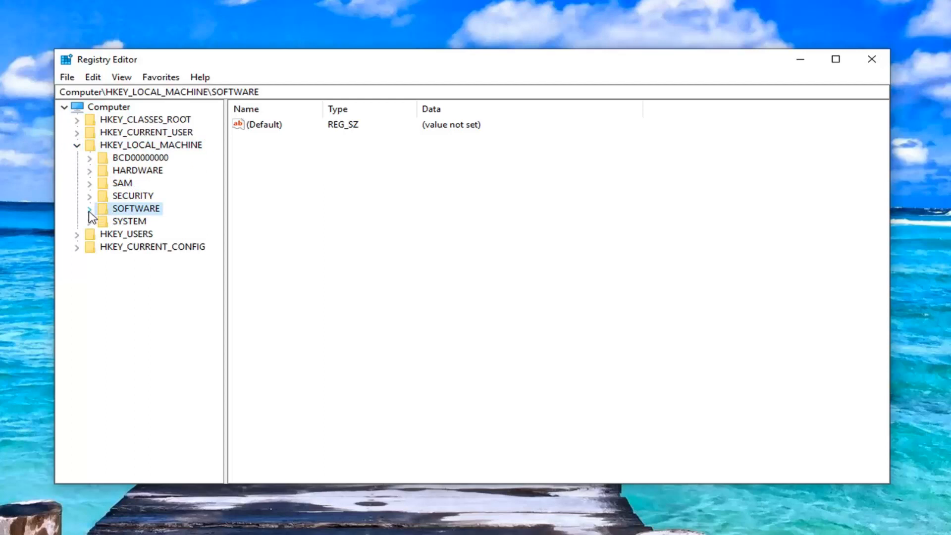
click(89, 208)
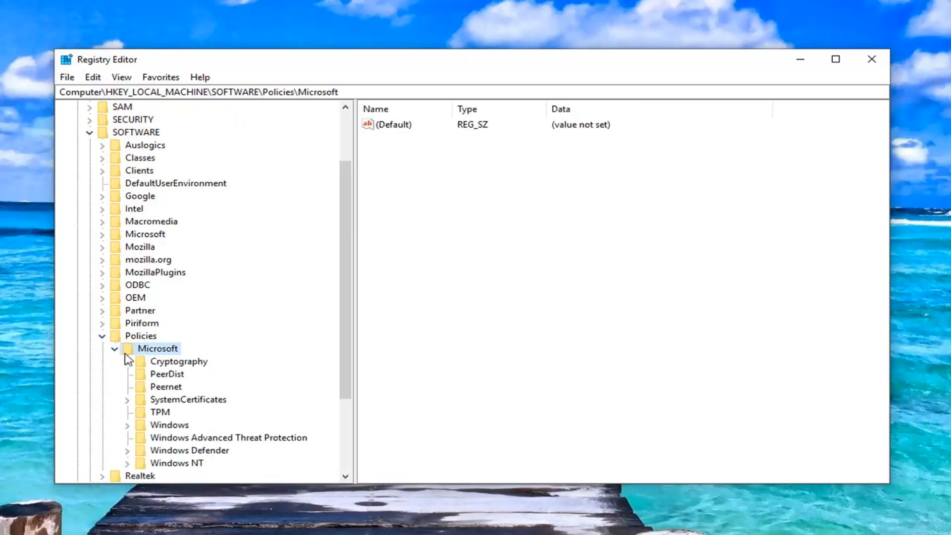
scroll(down, 3)
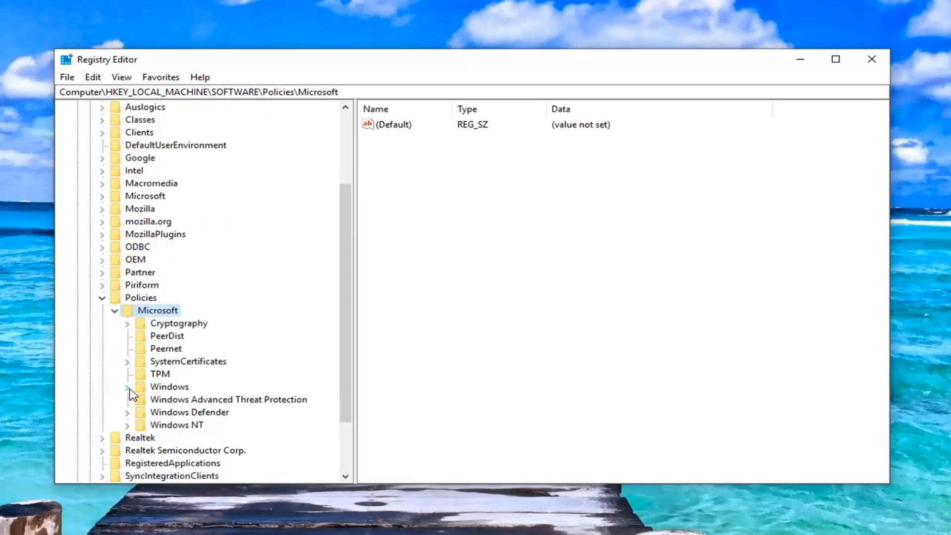
click(127, 387)
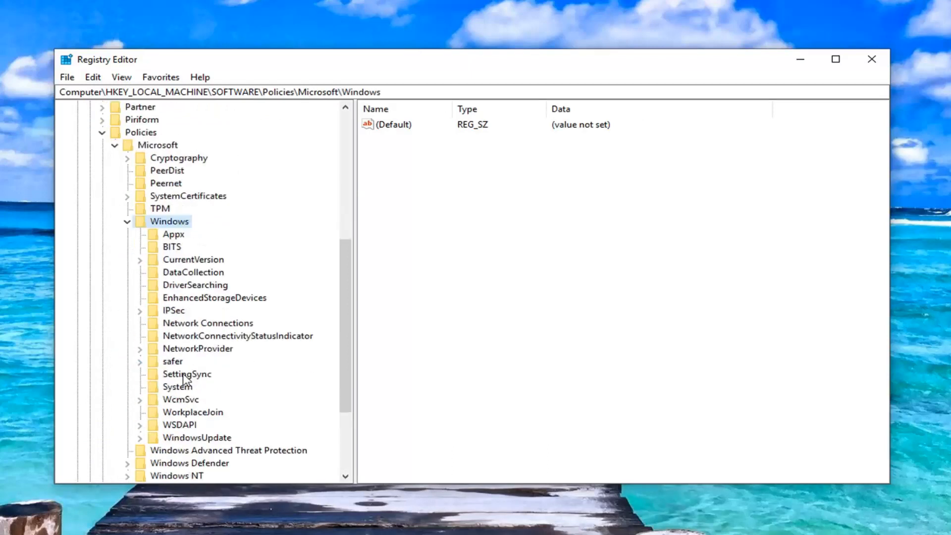
click(196, 437)
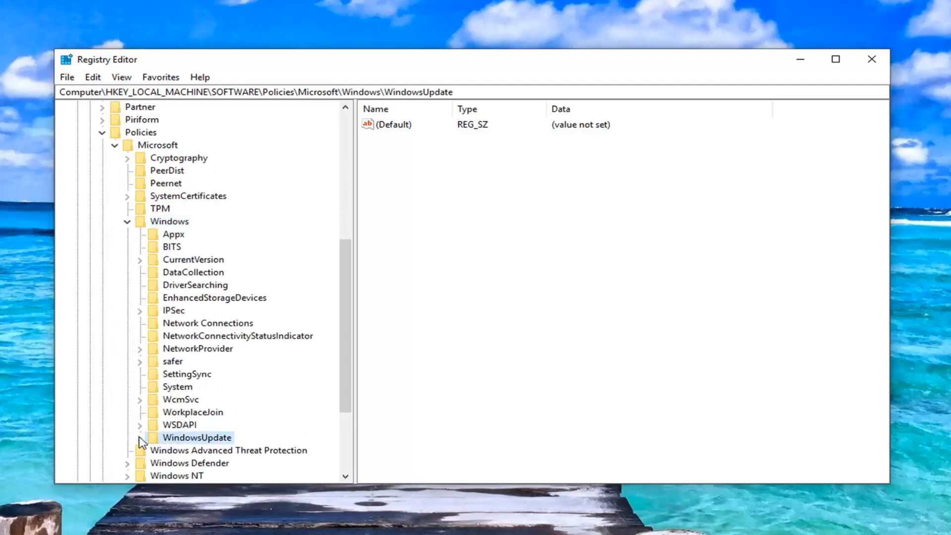
click(140, 437)
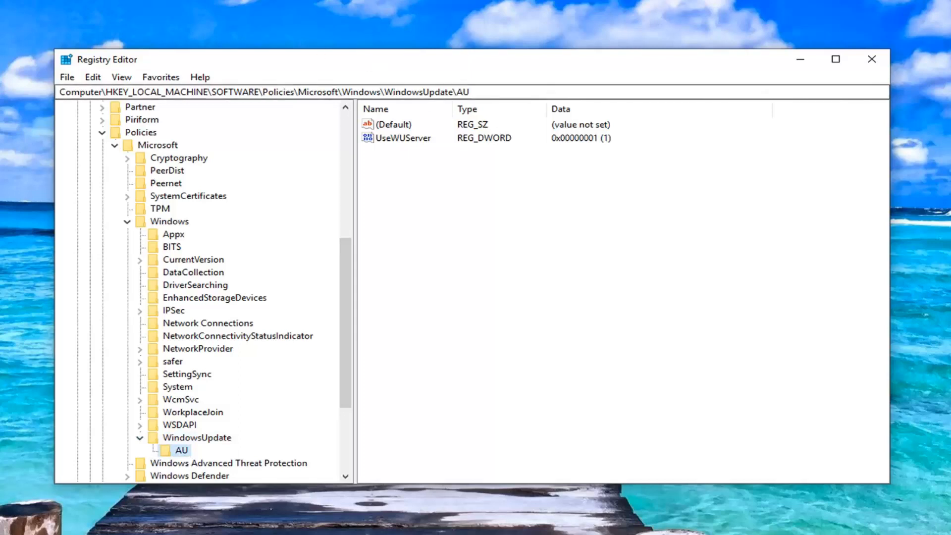
mouse_move(368, 110)
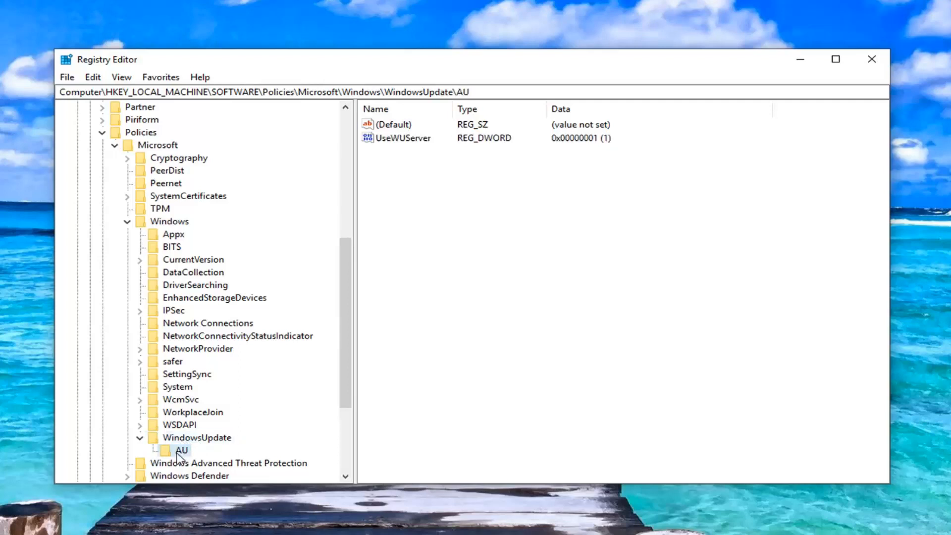
Return to the WindowsUpdate key and bring up its context options.
click(169, 221)
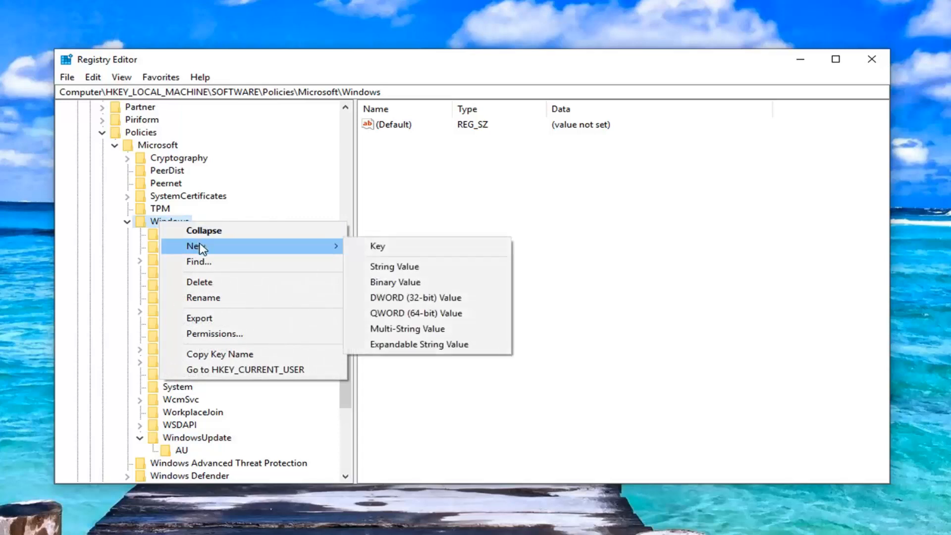
mouse_move(199, 438)
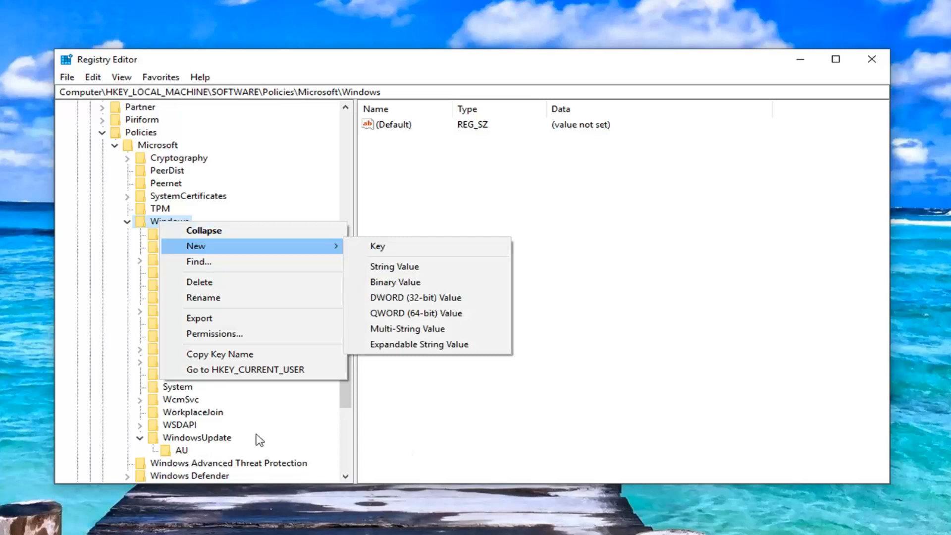
click(197, 437)
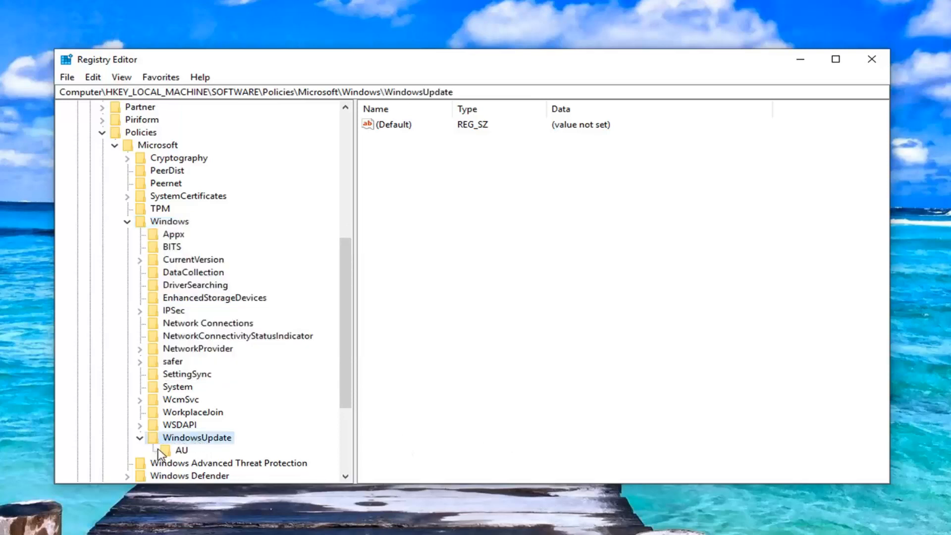
right_click(198, 437)
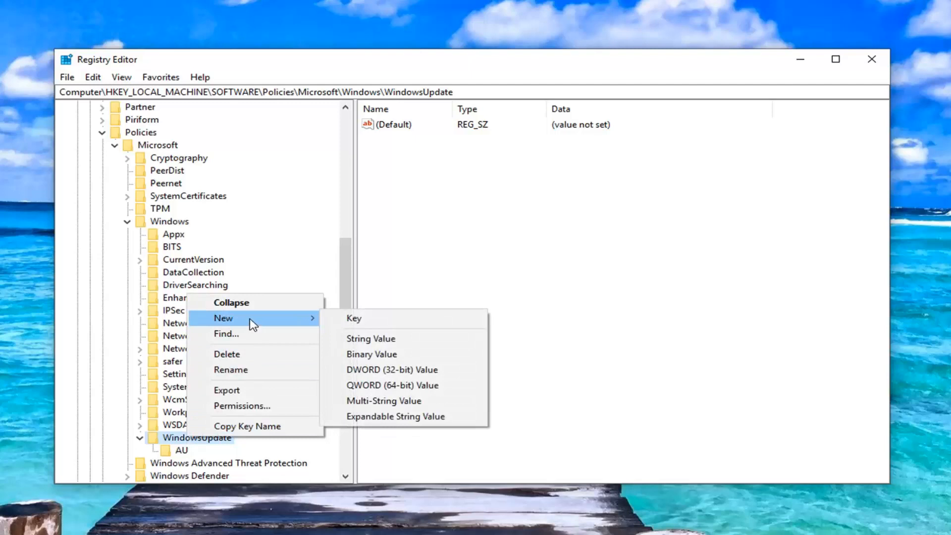
mouse_move(168, 464)
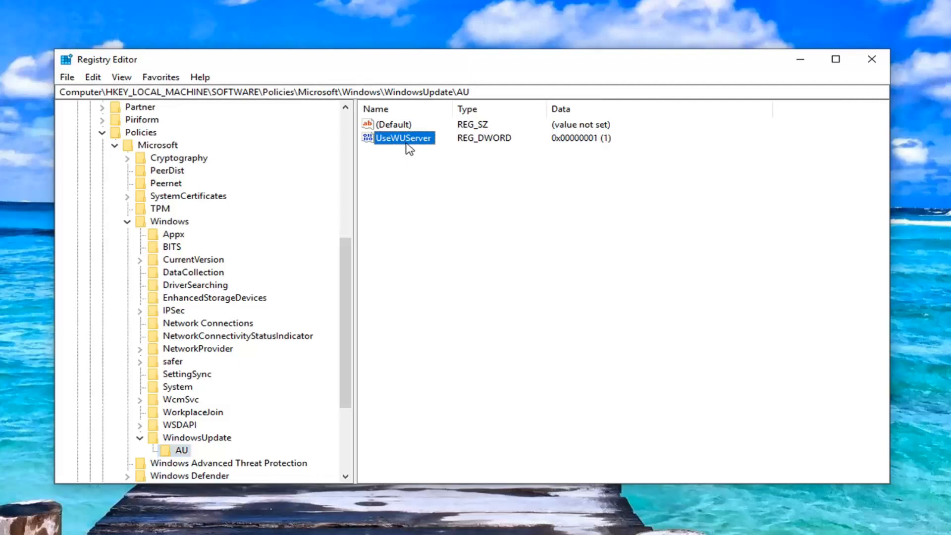
mouse_move(430, 192)
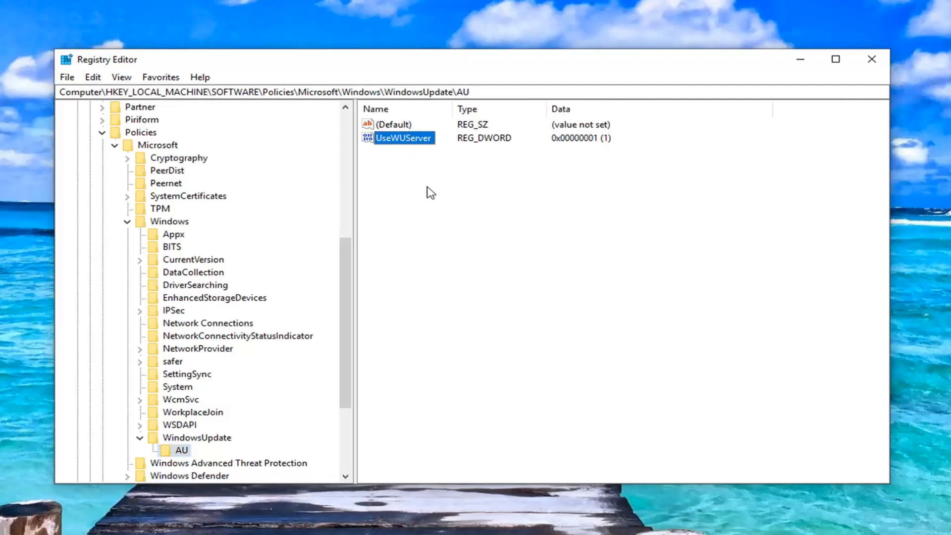
right_click(429, 192)
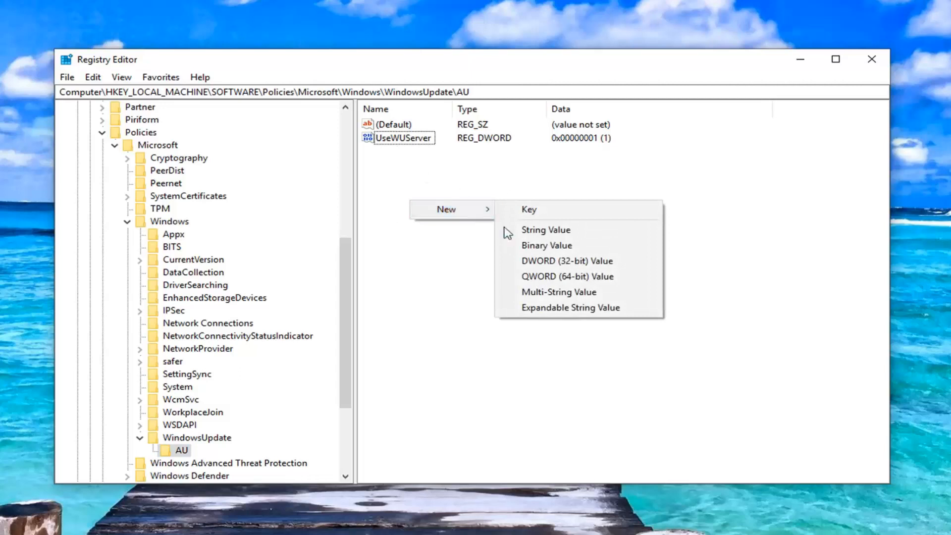
click(566, 260)
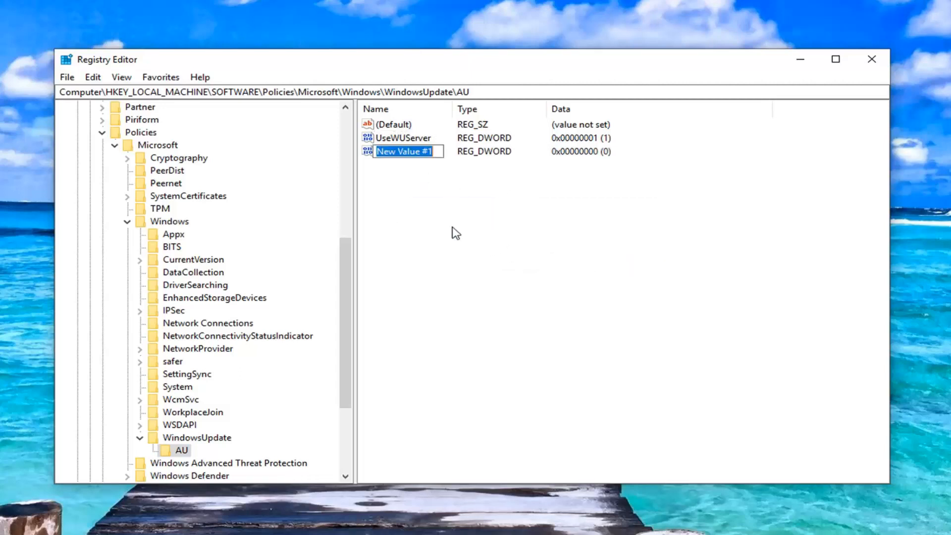
mouse_move(366, 191)
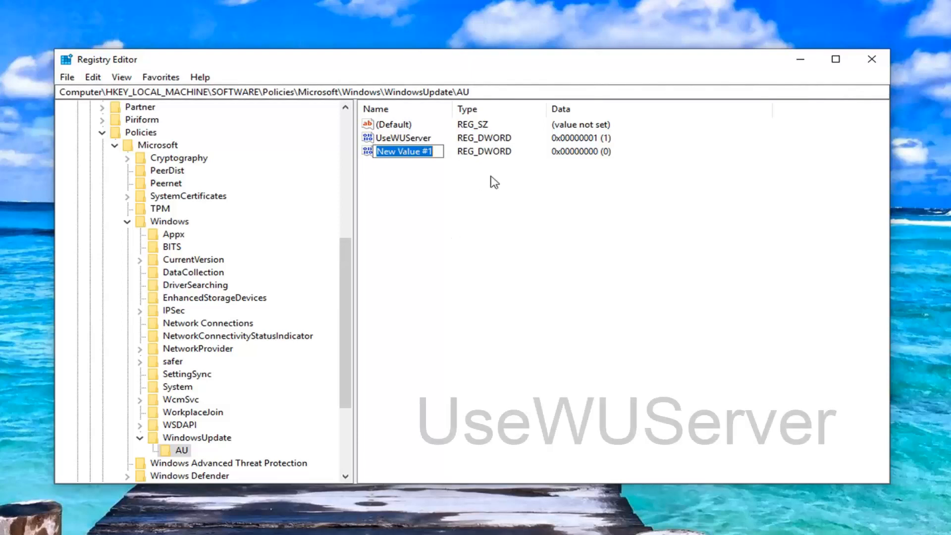
text(UseWUServer)
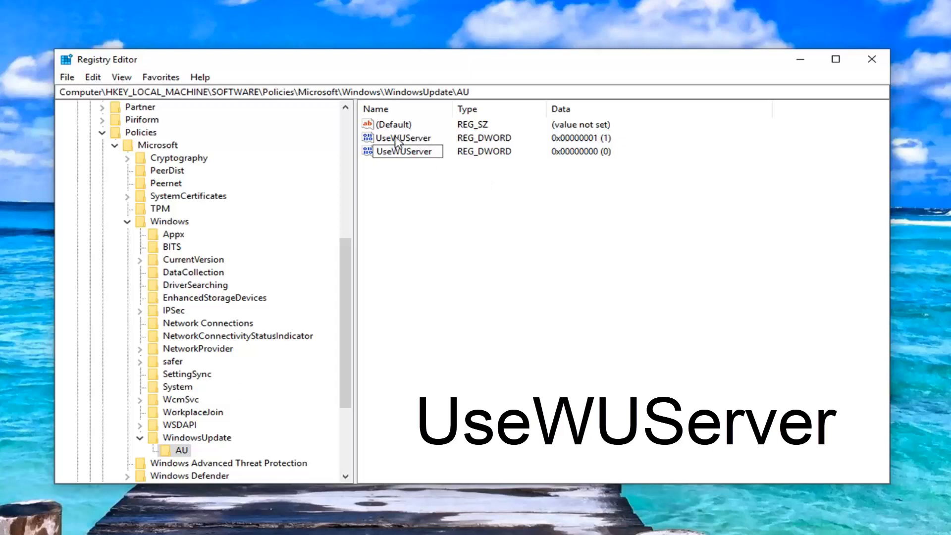
mouse_move(397, 143)
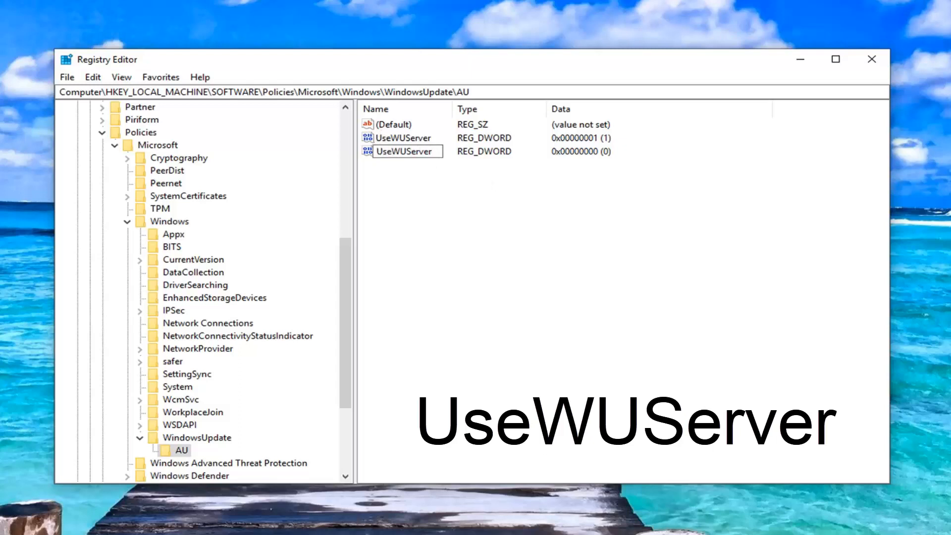
mouse_move(796, 360)
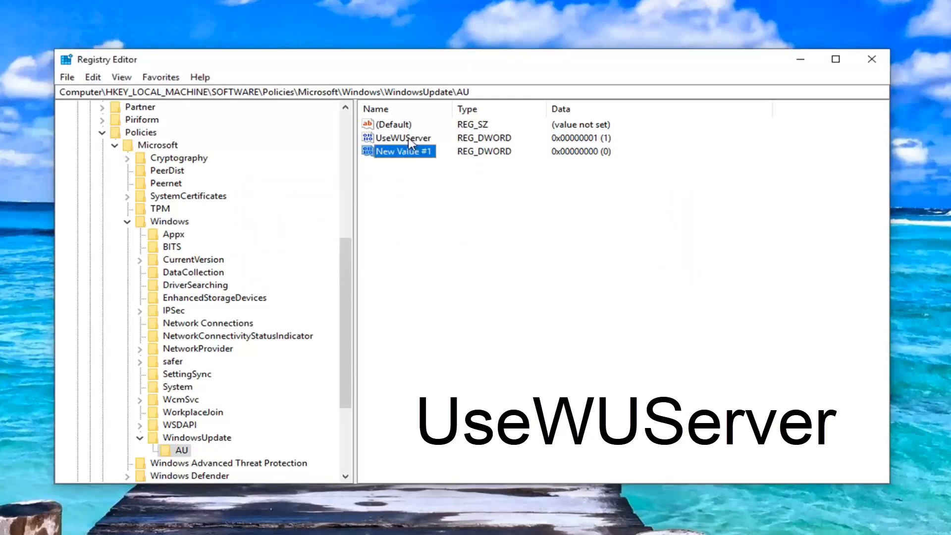
key(Delete)
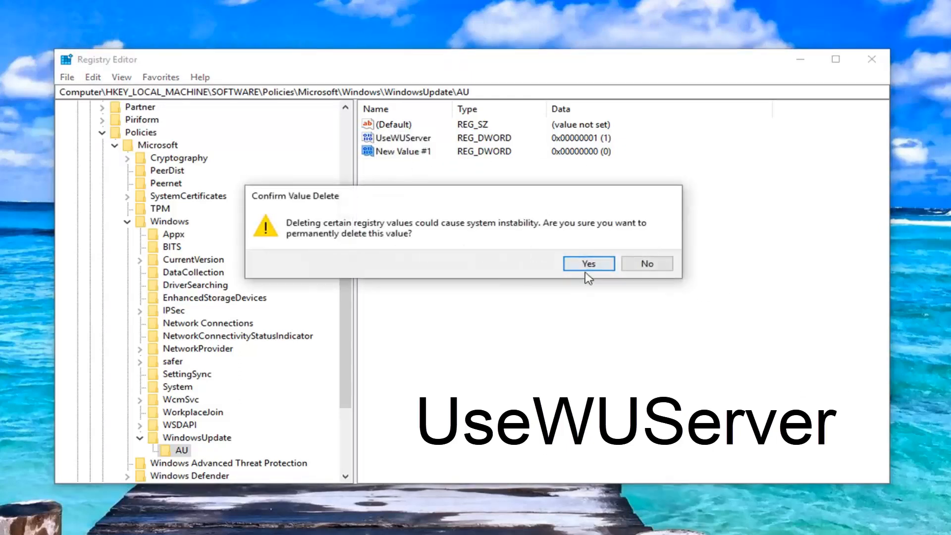
click(587, 263)
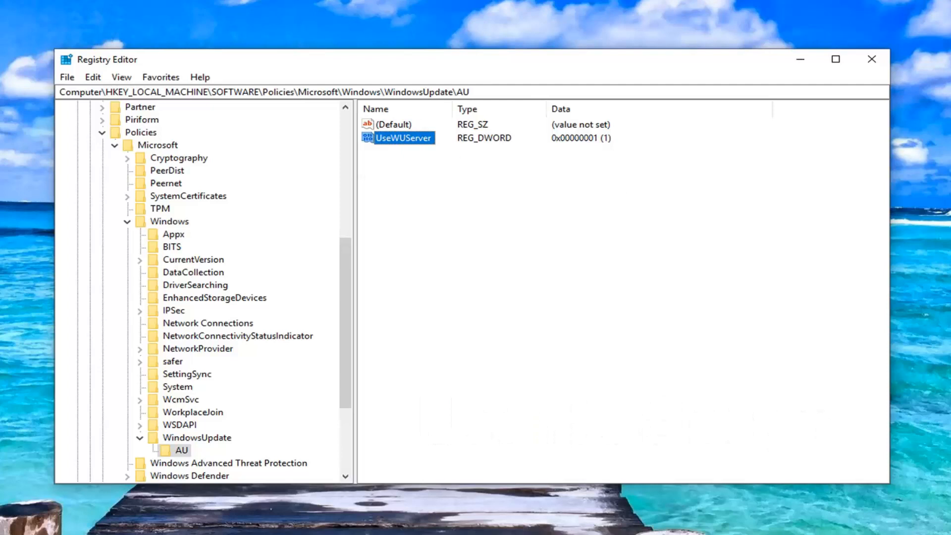
Edit UseWUServer and change its value data from 1 to 0.
double_click(401, 138)
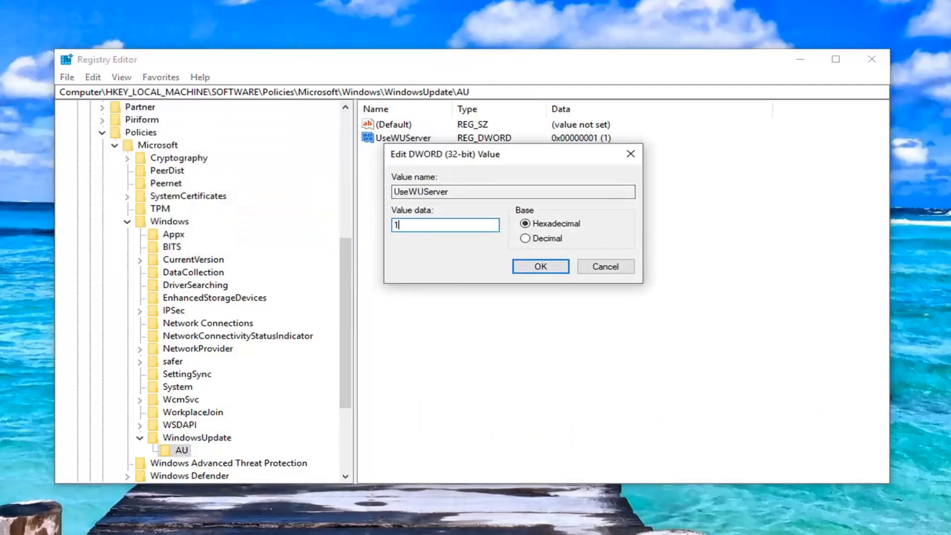
text(0)
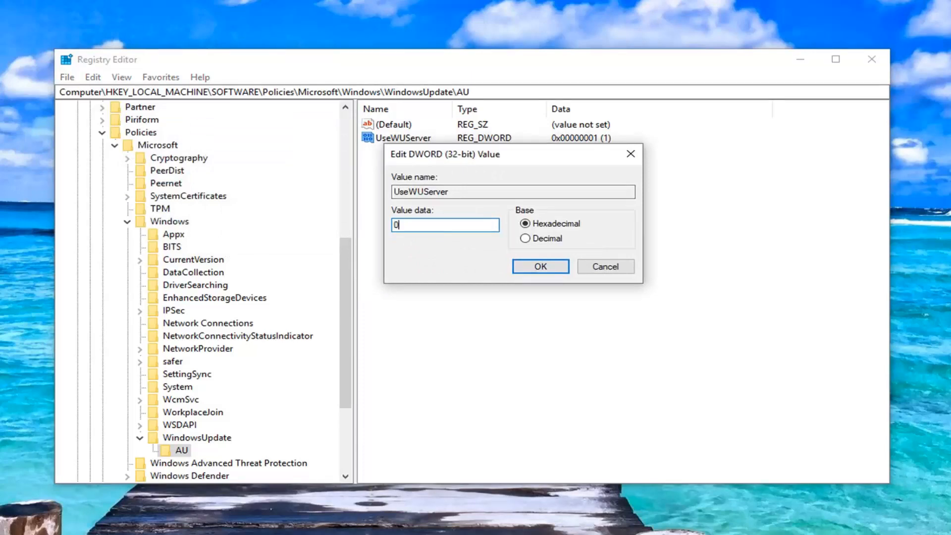
mouse_move(536, 215)
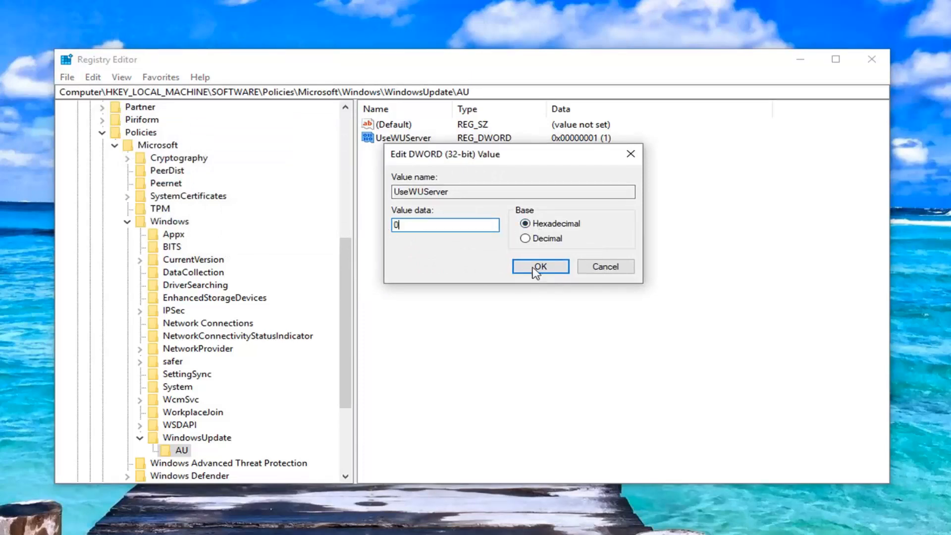
click(538, 267)
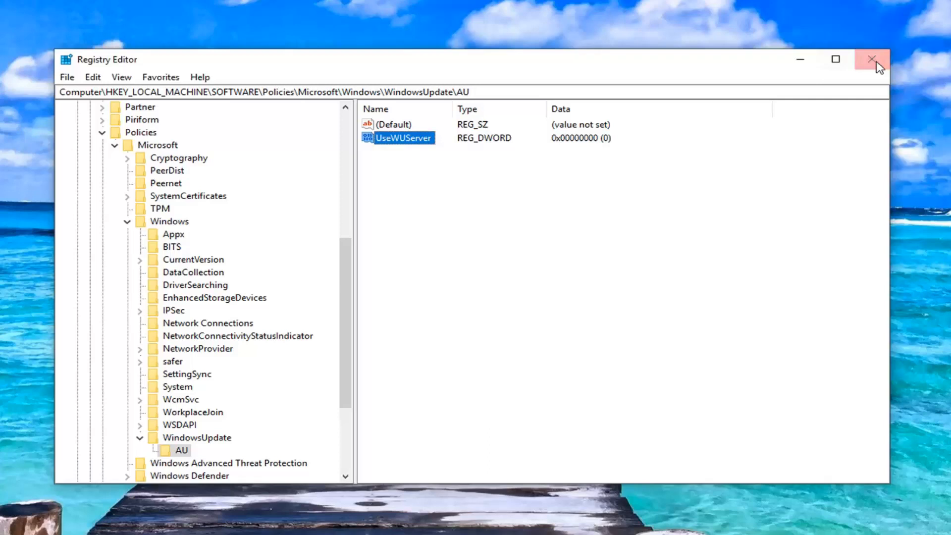
mouse_move(159, 440)
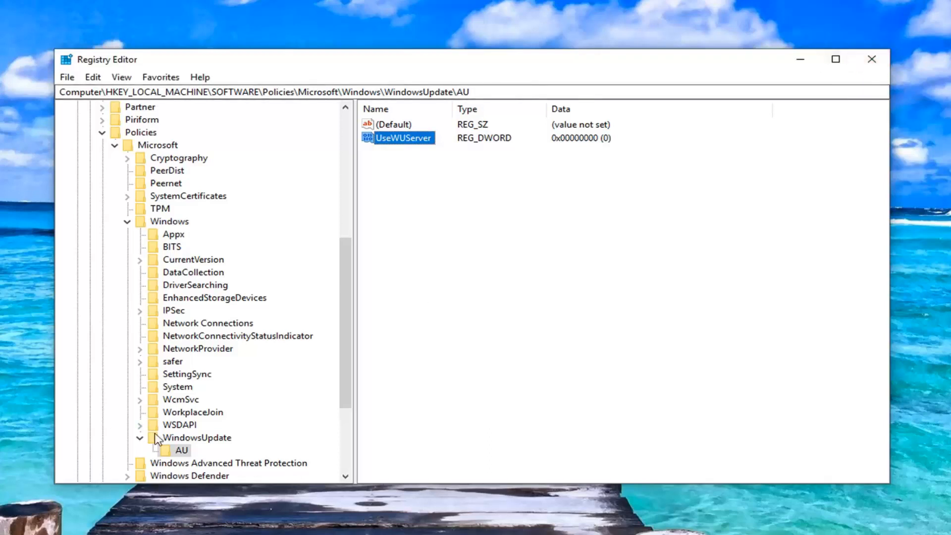
Check WindowsUpdate\AU shows UseWUServer = 0 and close Registry Editor.
click(197, 437)
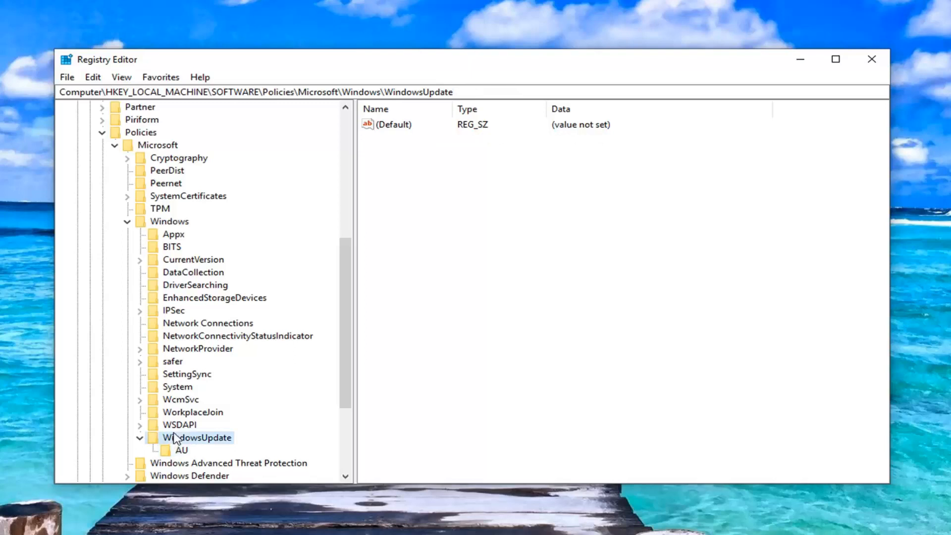
mouse_move(156, 229)
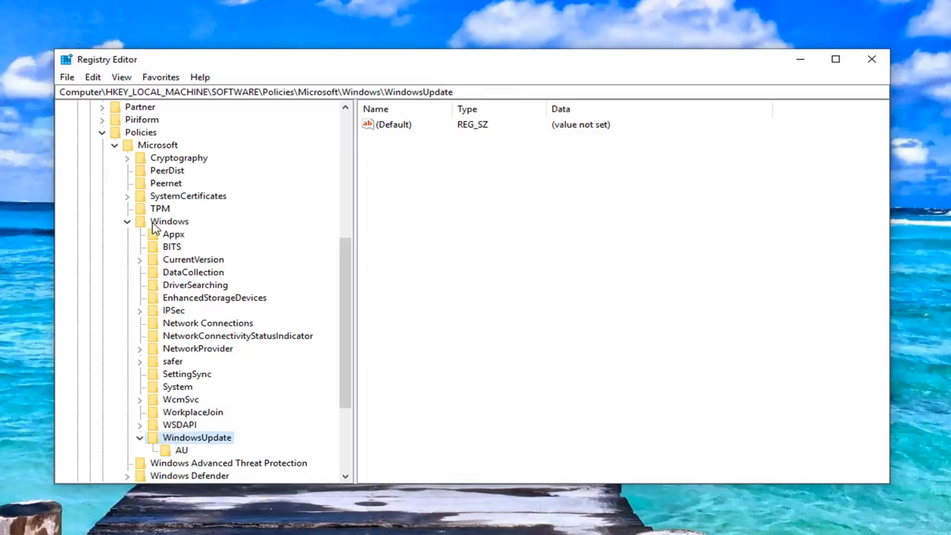
click(181, 450)
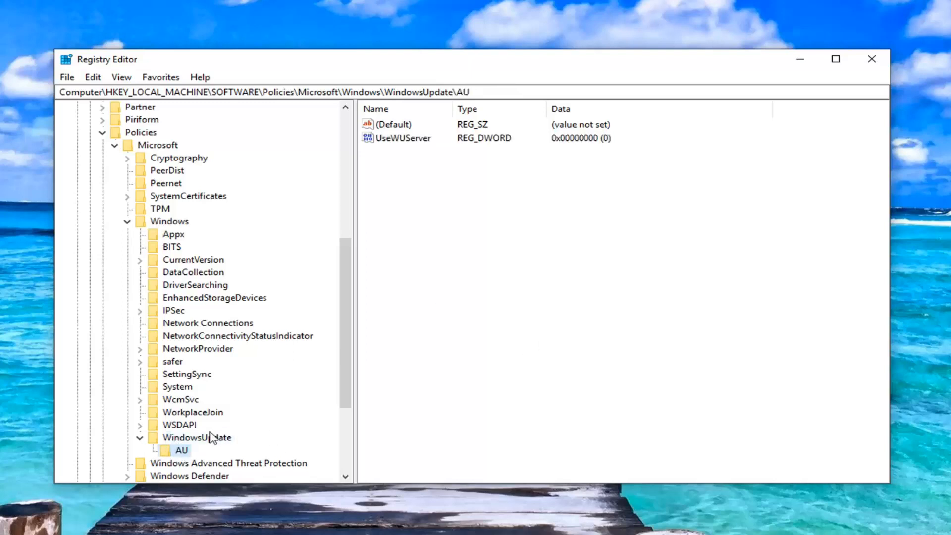
mouse_move(381, 191)
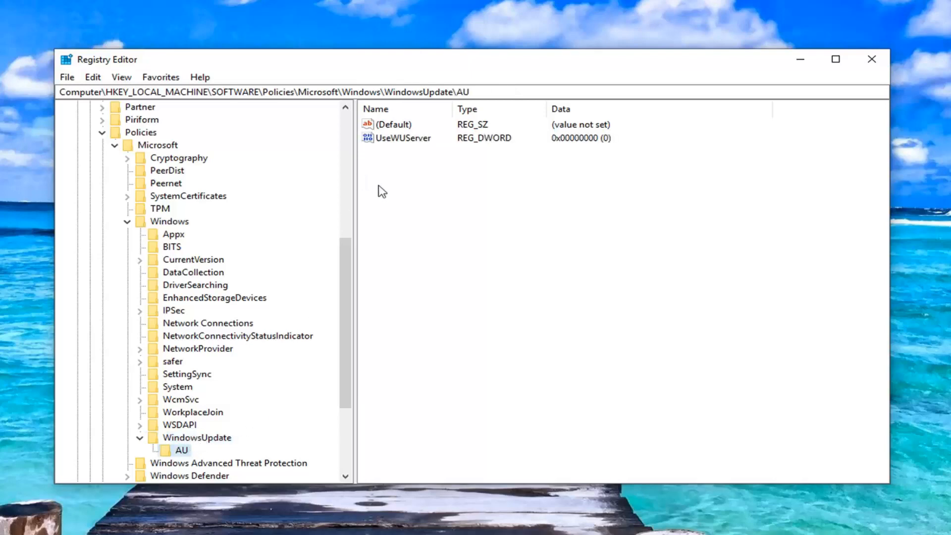
click(872, 59)
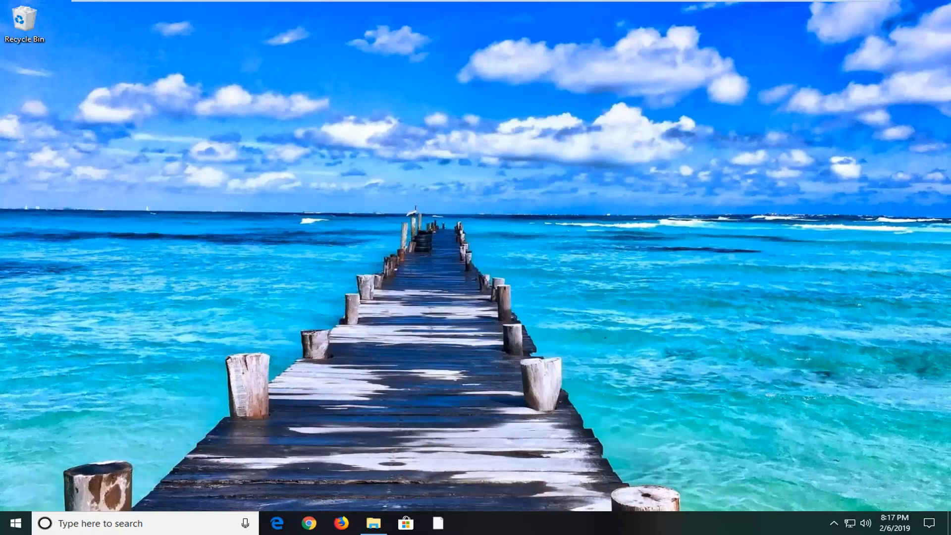